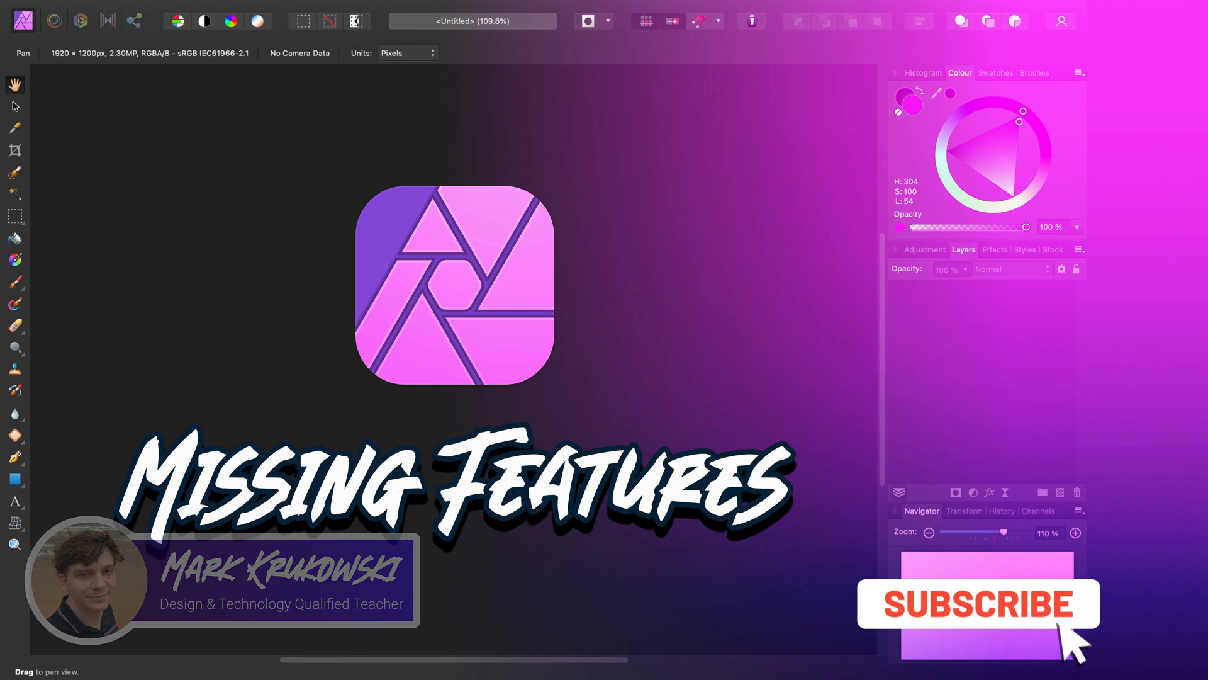
# Make Layer 3's second portrait visible over the first and pick the Lasso tool
pyautogui.click(977, 604)
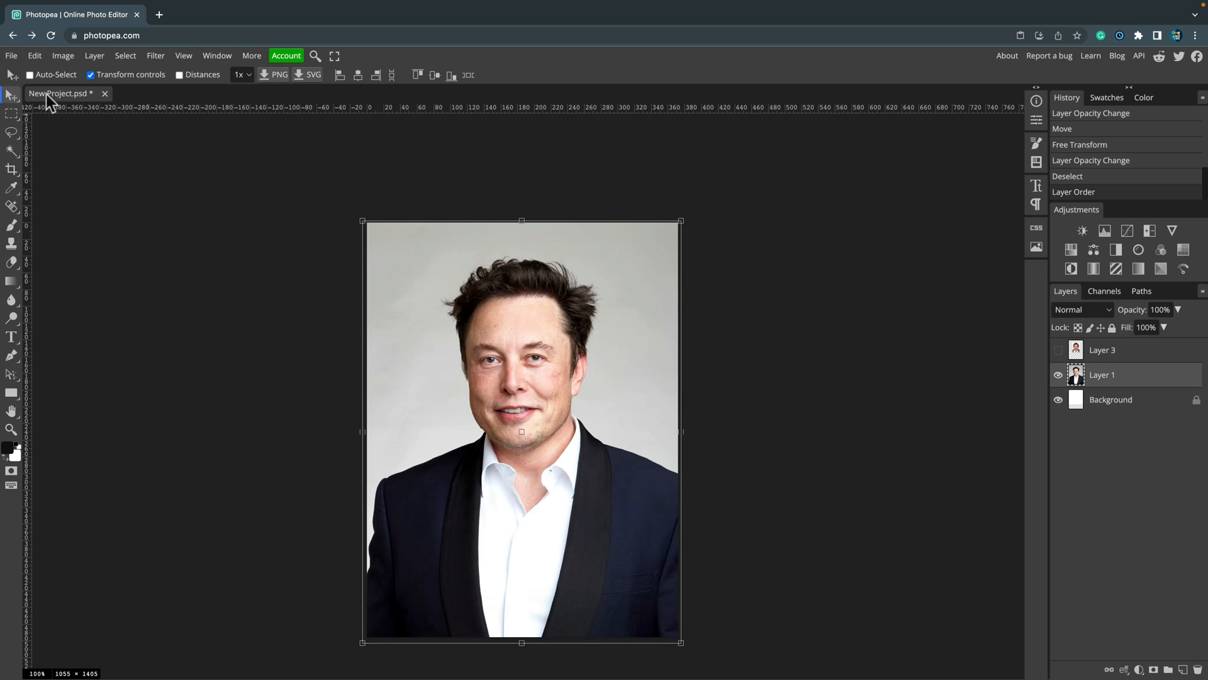
pyautogui.moveTo(171, 137)
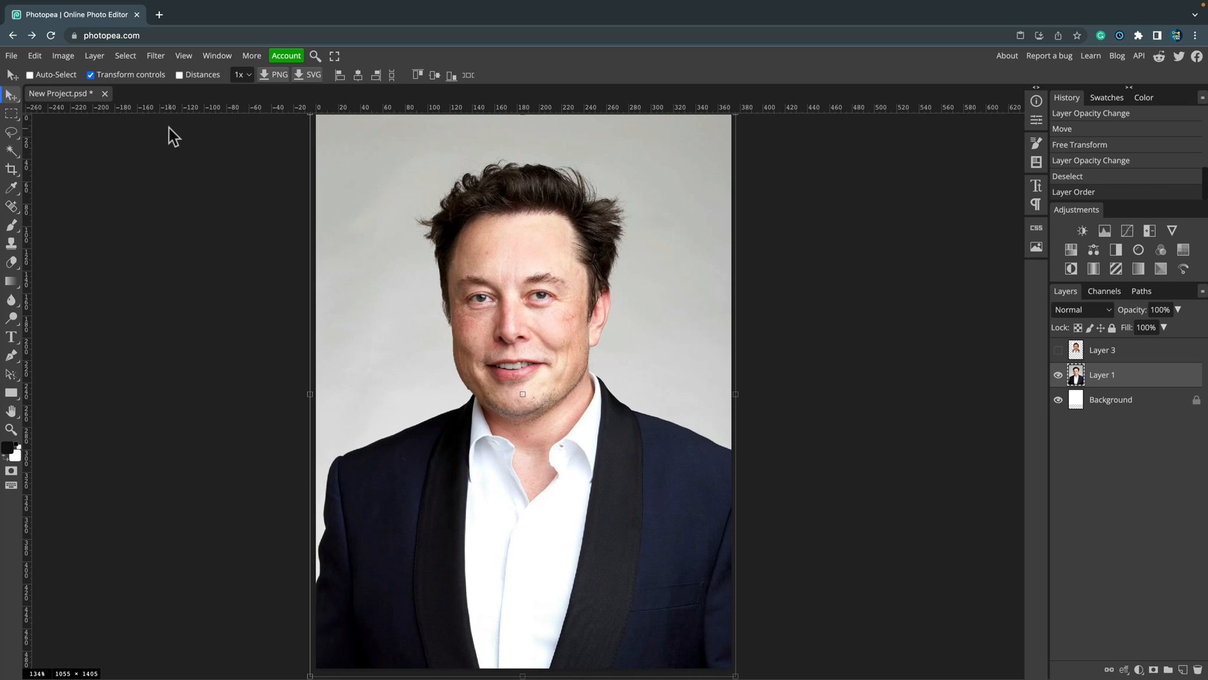
pyautogui.click(34, 56)
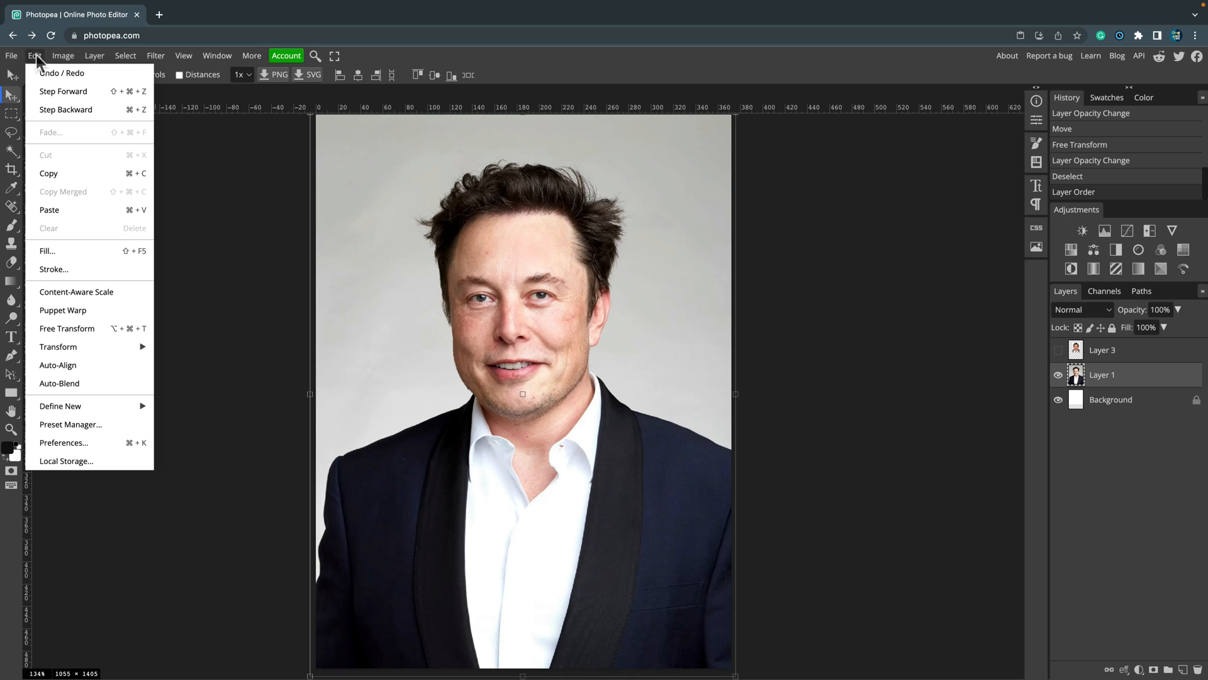
pyautogui.moveTo(83, 383)
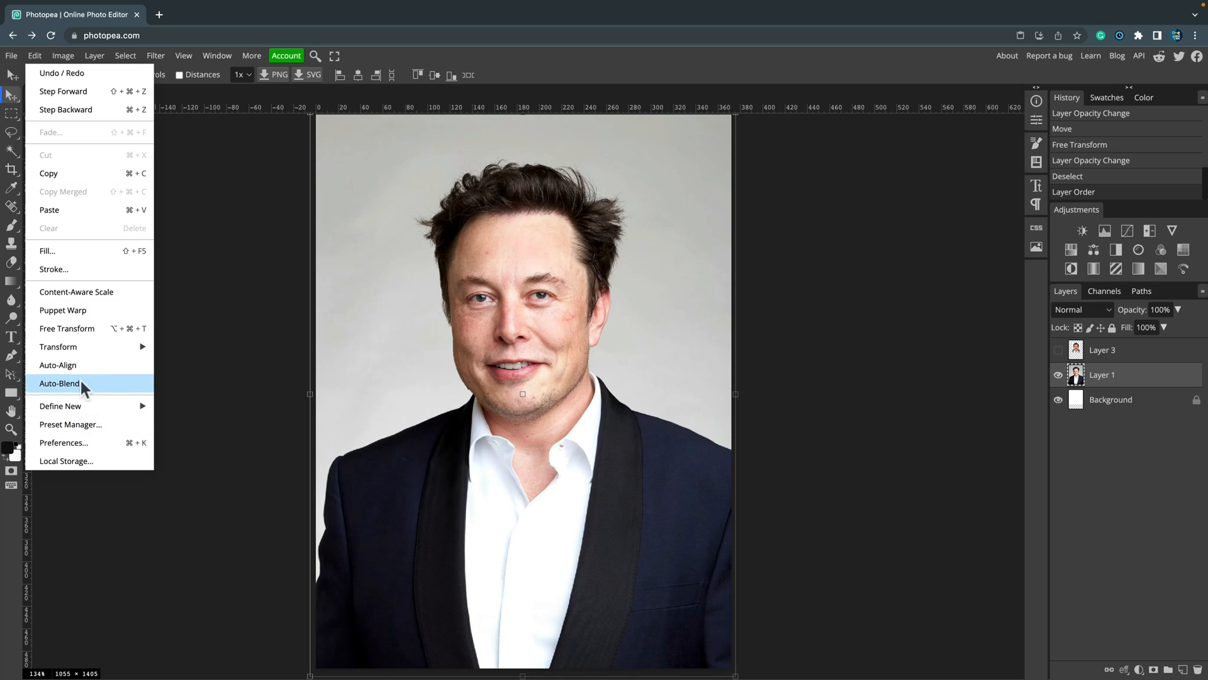
pyautogui.moveTo(76, 386)
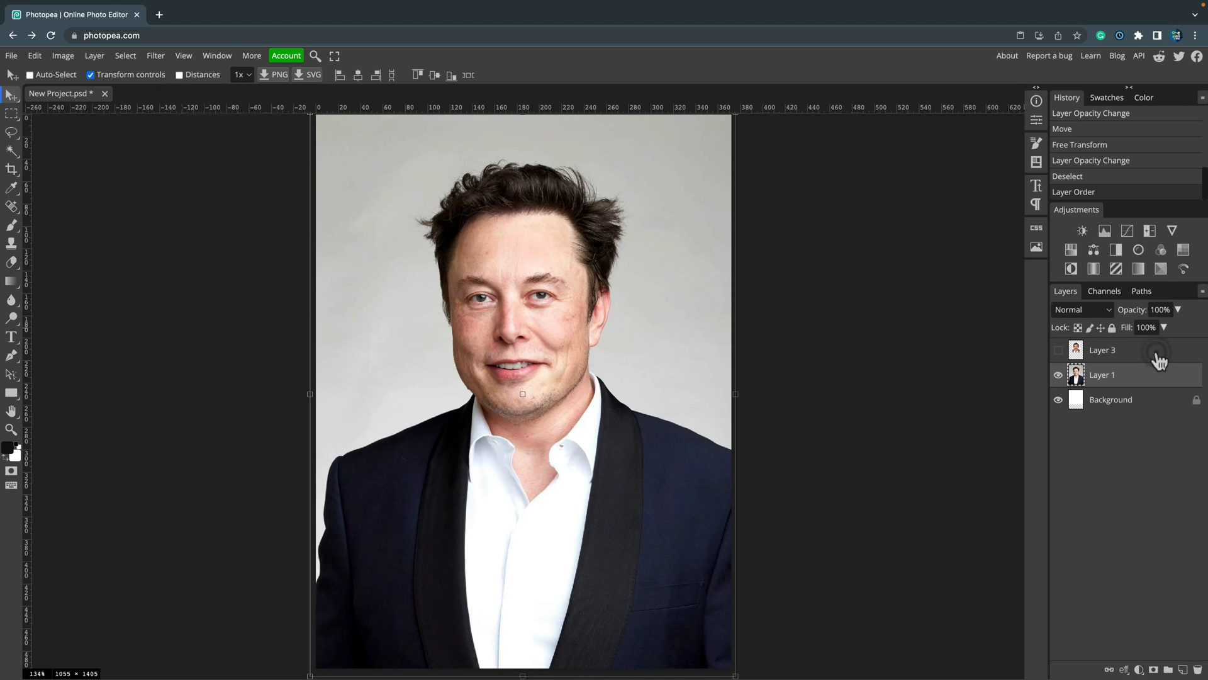
pyautogui.click(1058, 353)
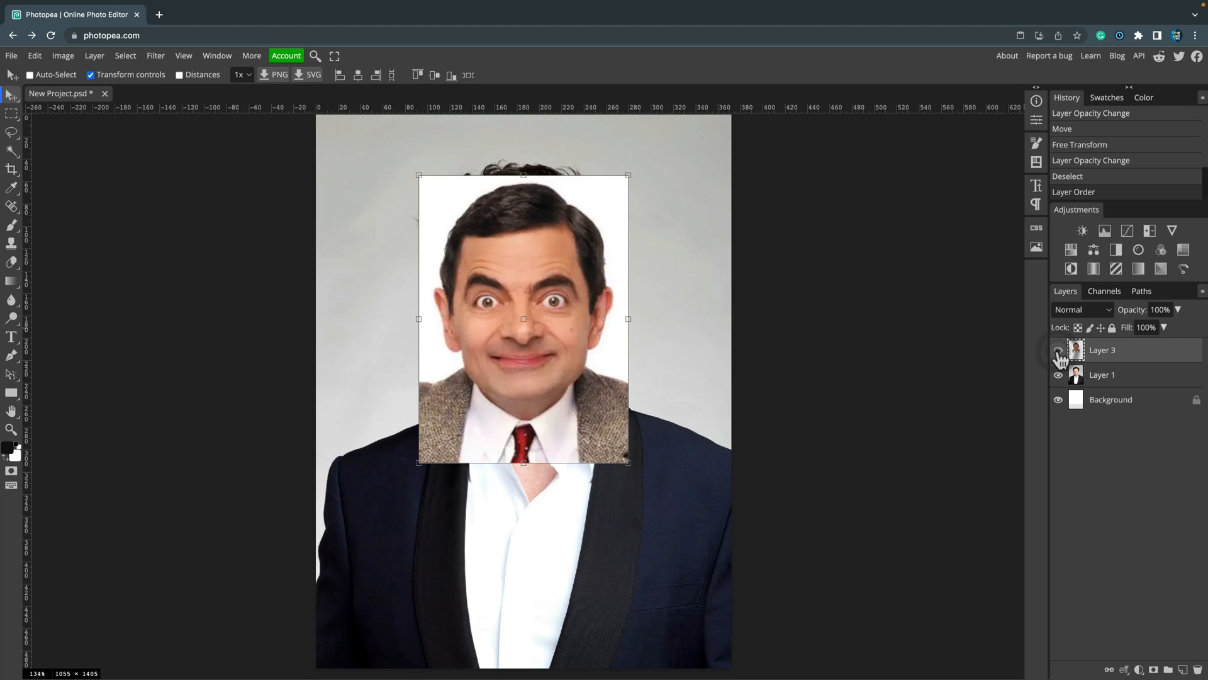
pyautogui.click(1057, 350)
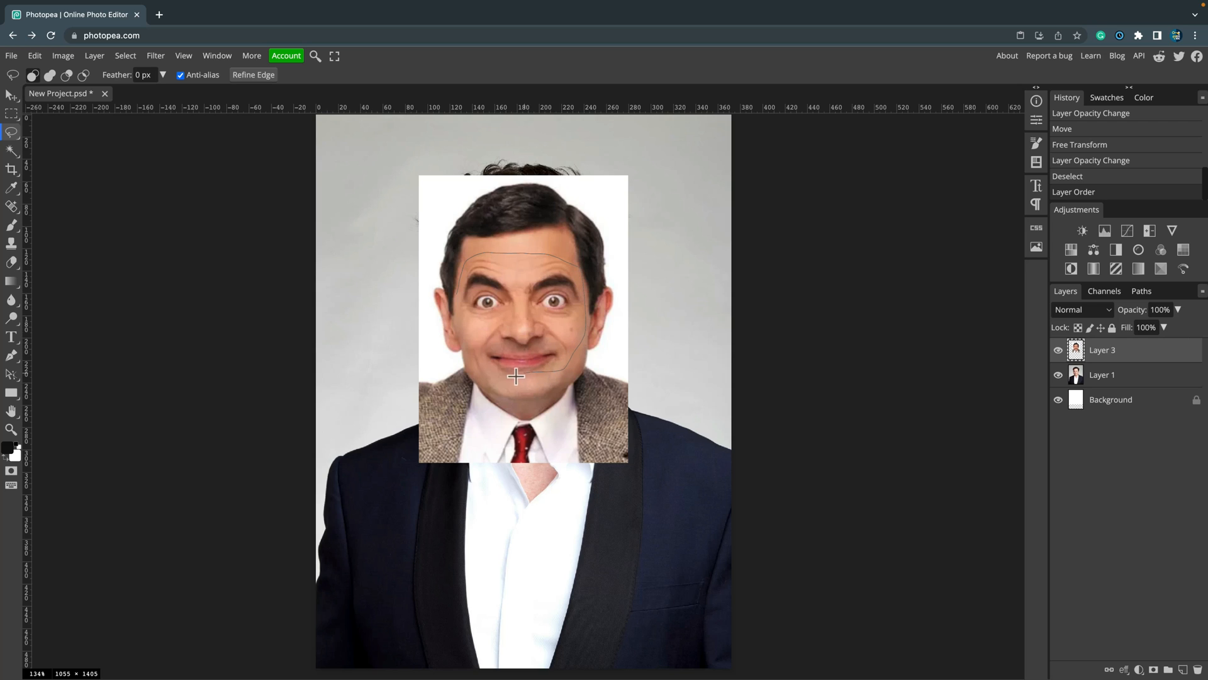
# Lasso the face, paste it as Layer 4, delete Layer 3, and scale to ~107%
pyautogui.moveTo(516, 377); pyautogui.dragTo(499, 305)
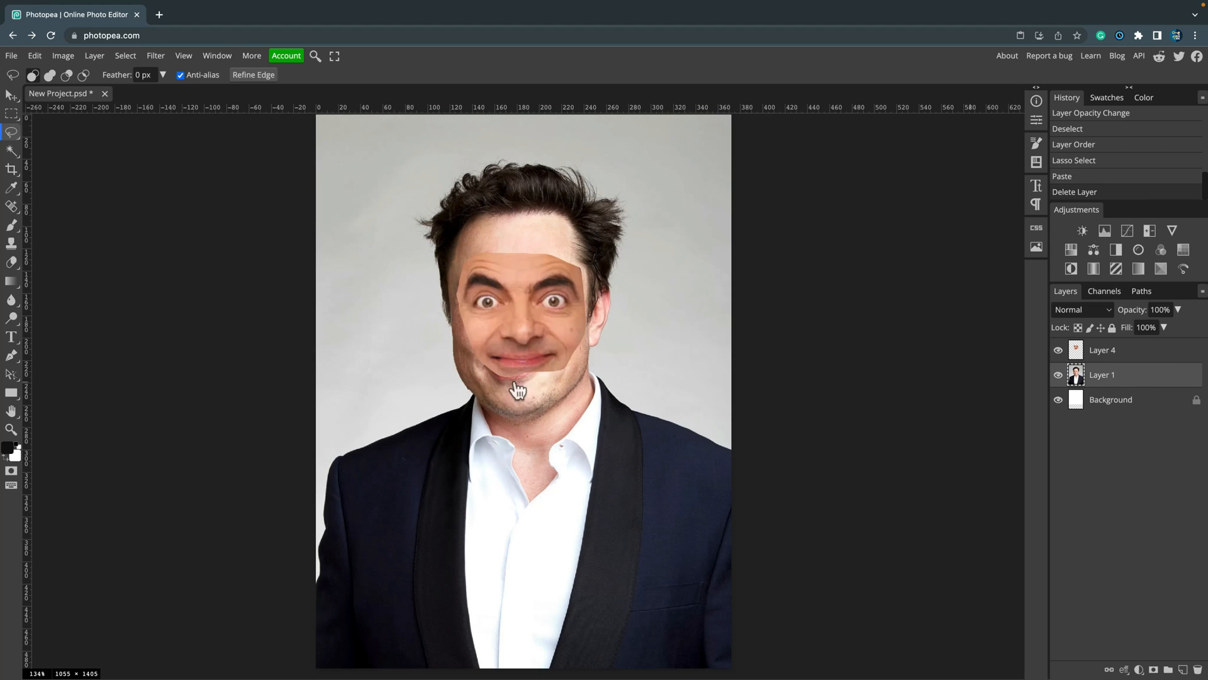
pyautogui.click(1101, 349)
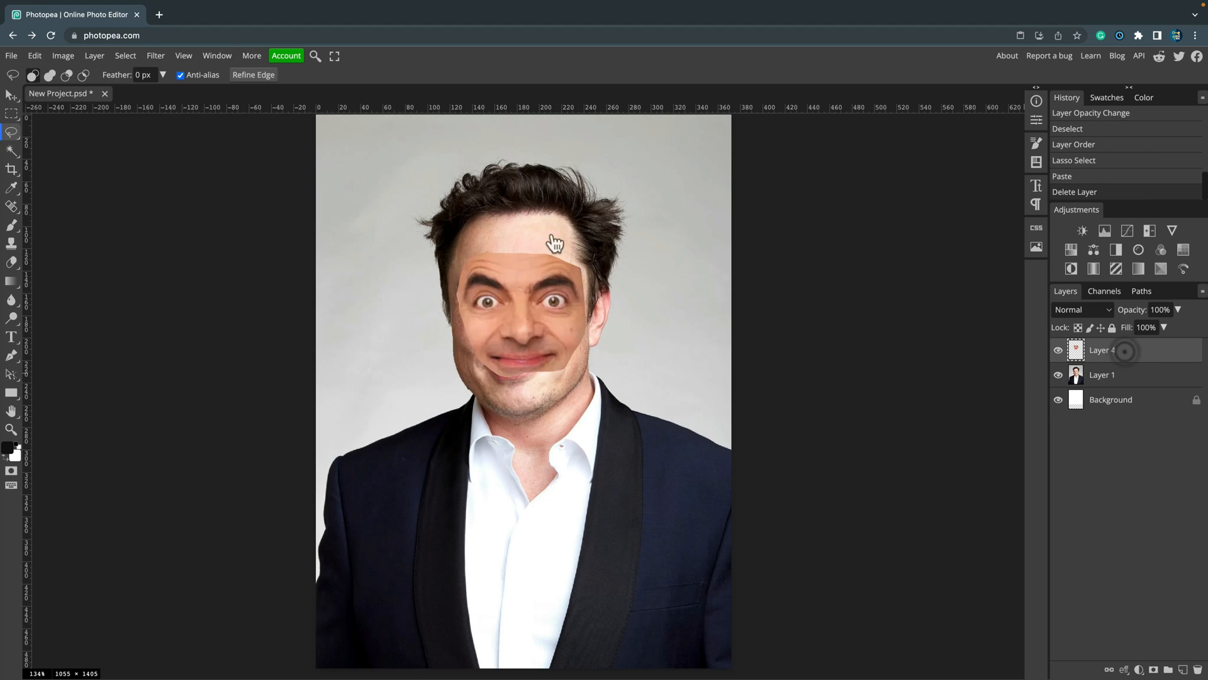
pyautogui.click(11, 93)
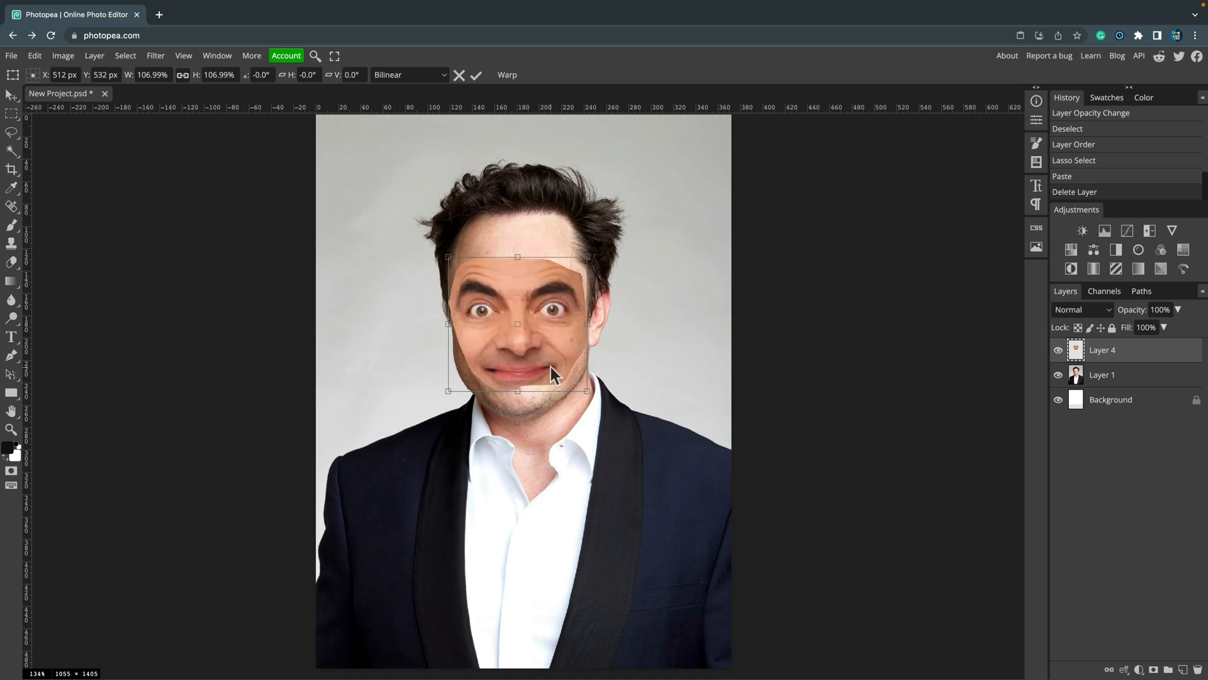
pyautogui.click(476, 75)
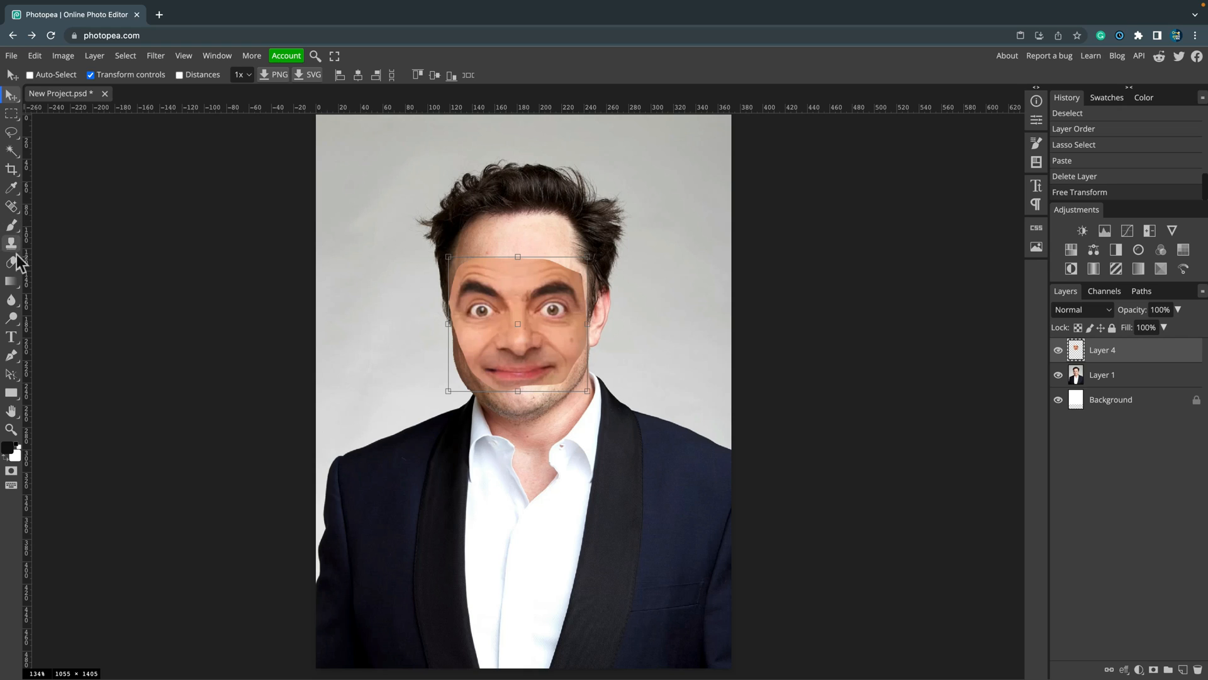
pyautogui.click(12, 262)
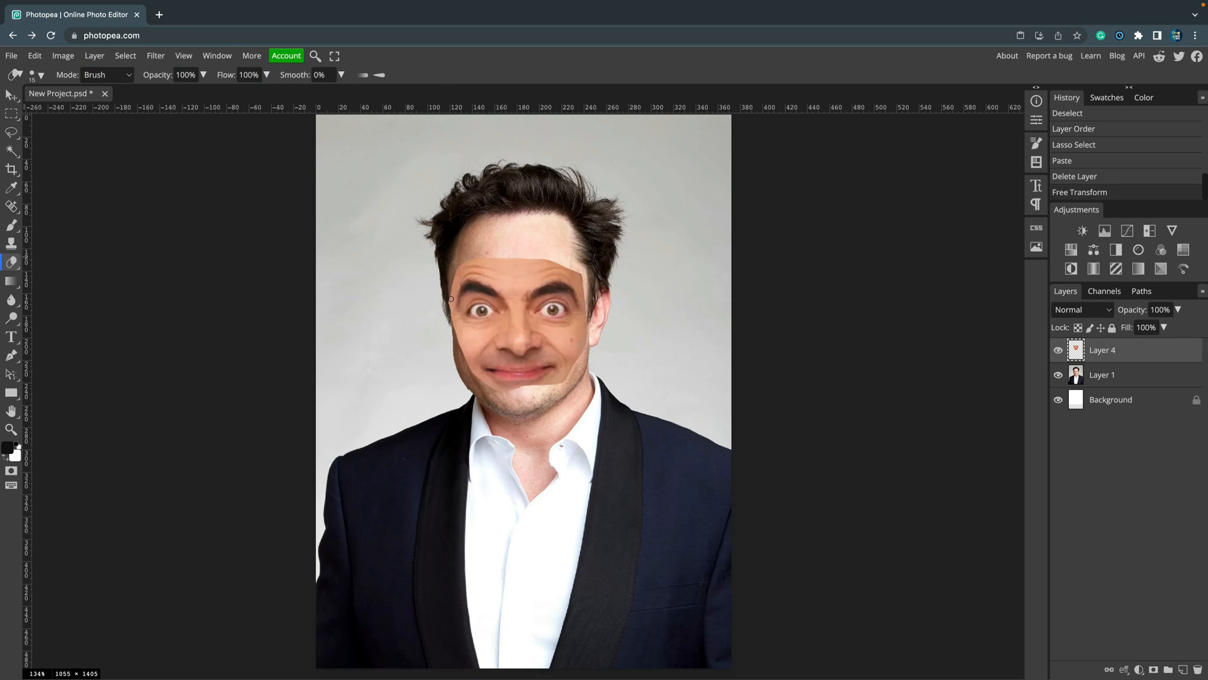
pyautogui.moveTo(443, 312)
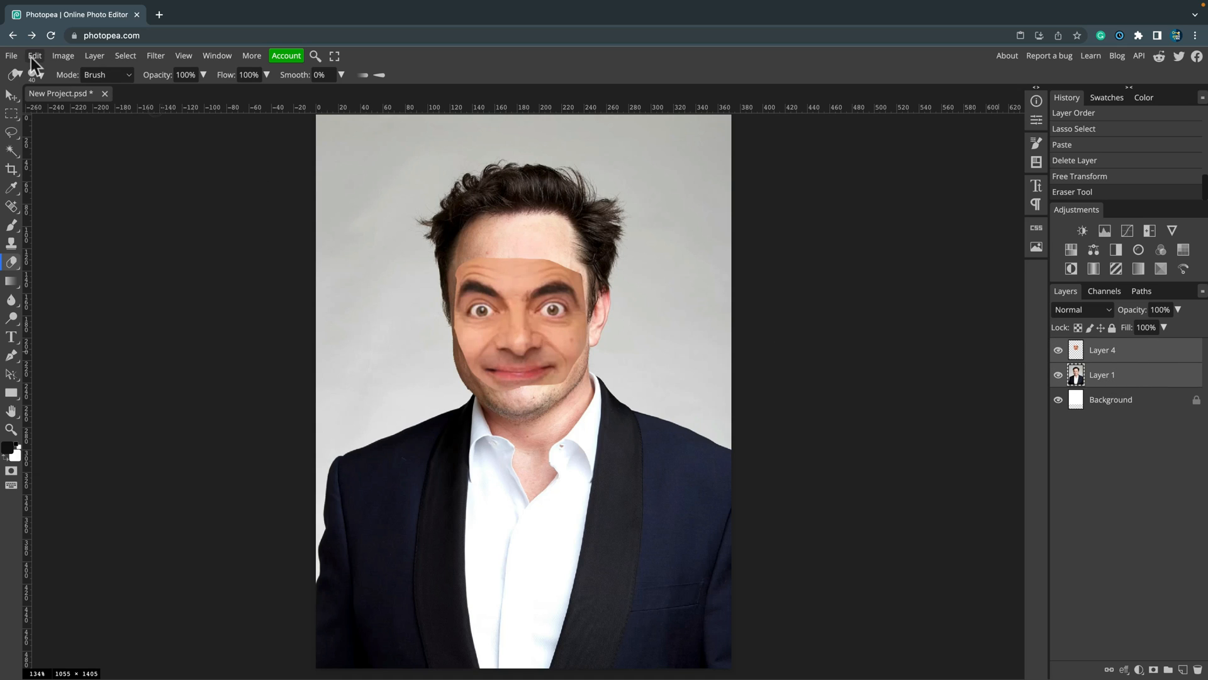
# Run Edit > Auto-Blend on Layer 4 and Layer 1
pyautogui.click(34, 56)
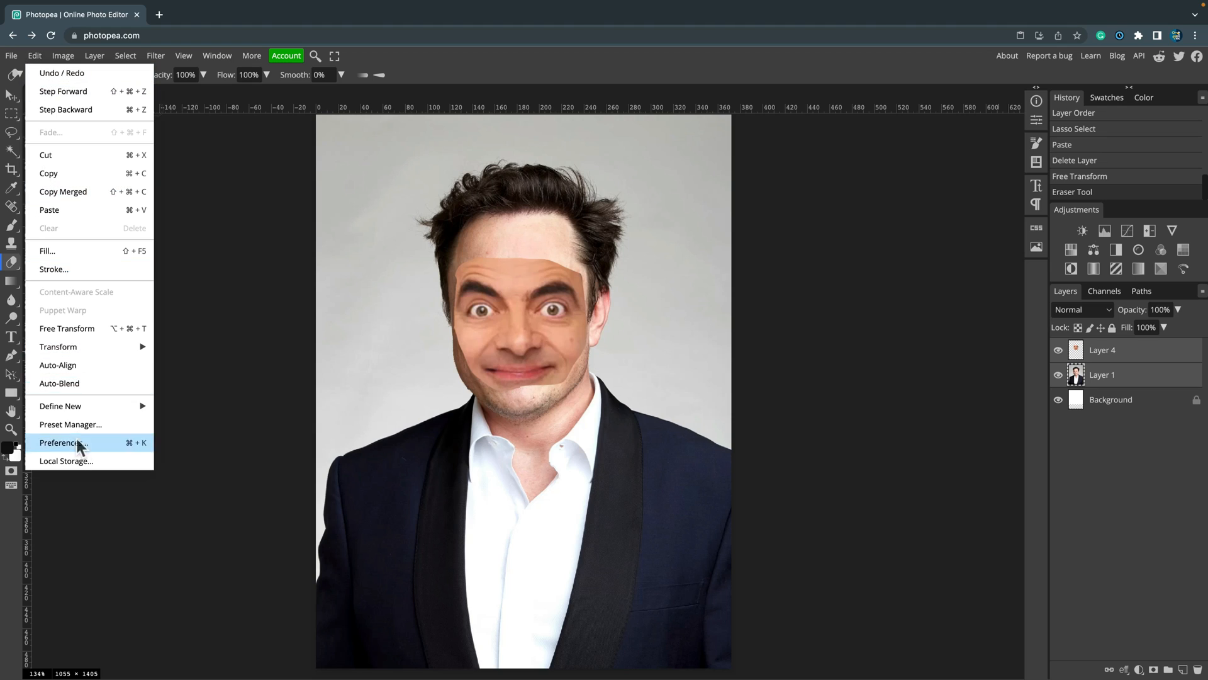
pyautogui.moveTo(58, 383)
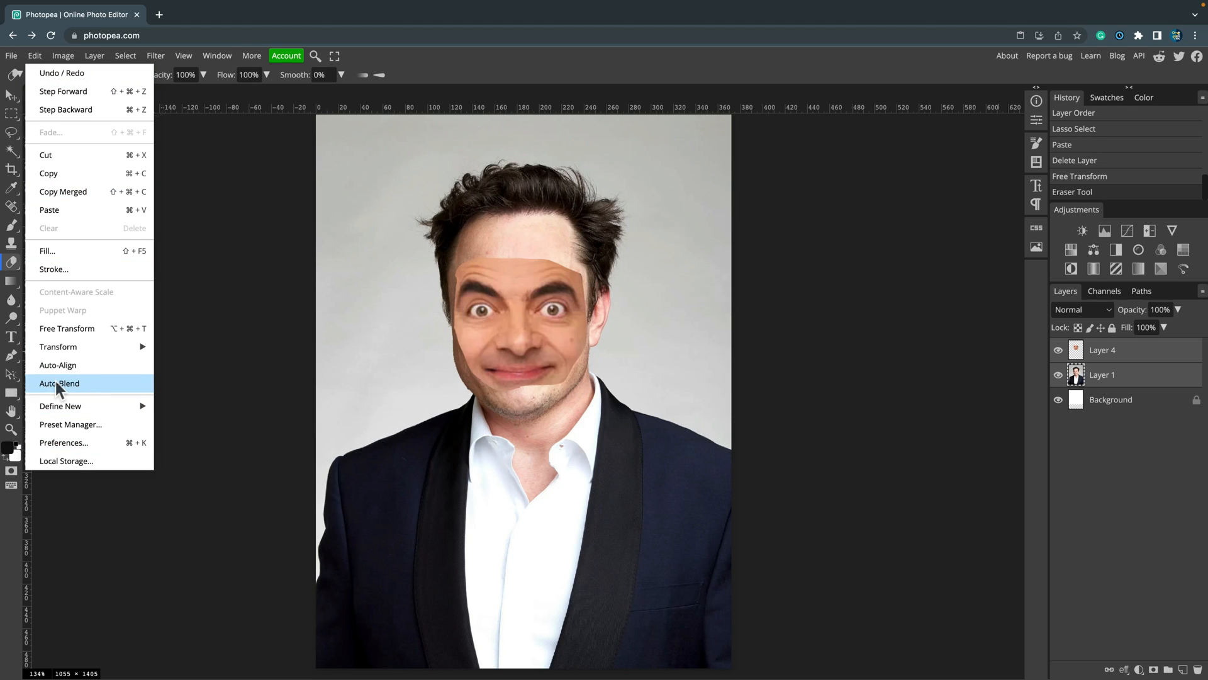
pyautogui.click(59, 383)
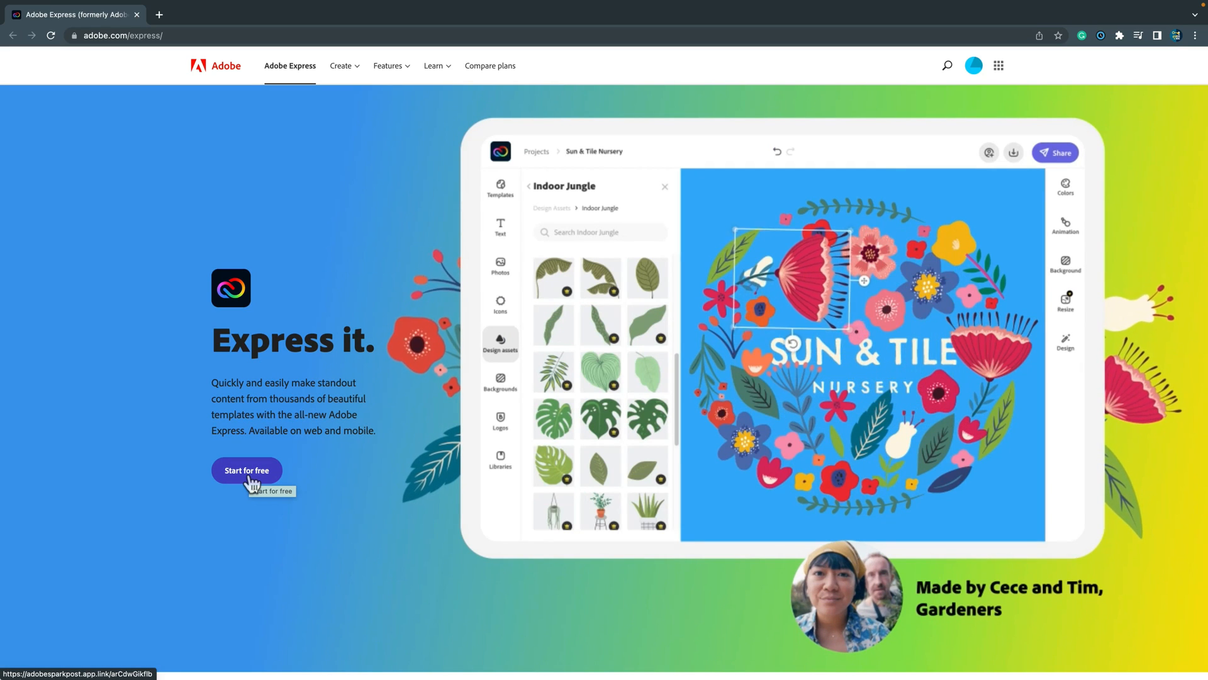
# Strip the seated woman photo's background with the Remove background quick action and download it
pyautogui.click(246, 471)
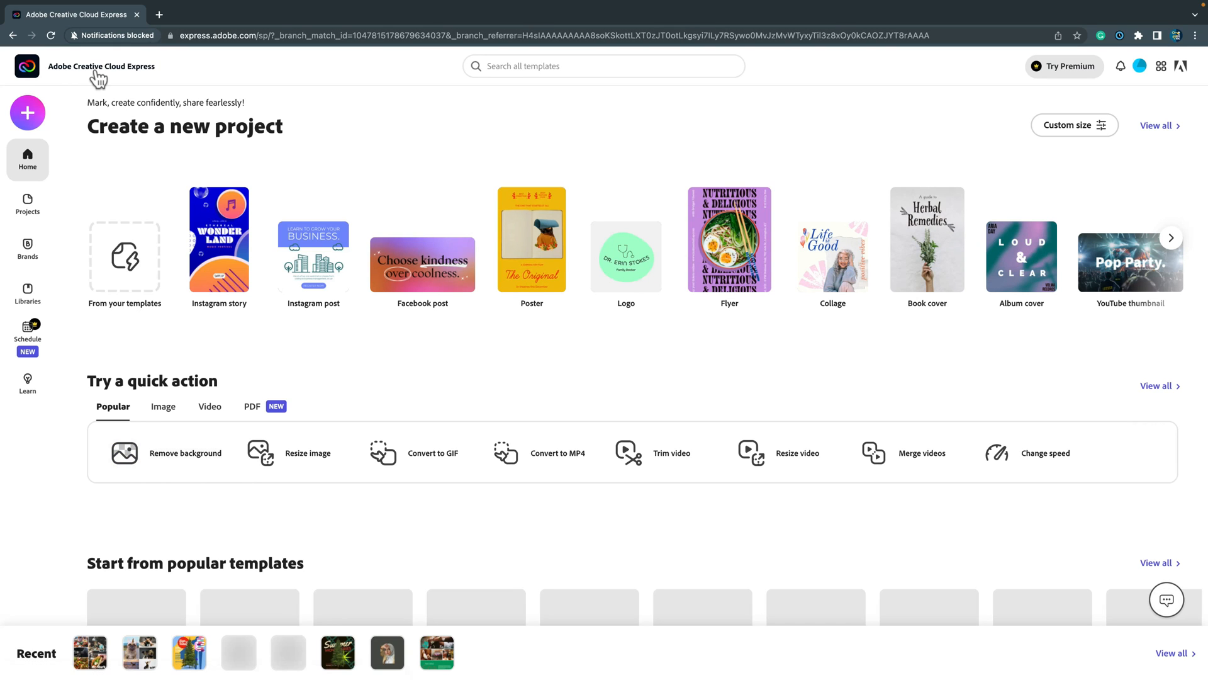
pyautogui.moveTo(198, 467)
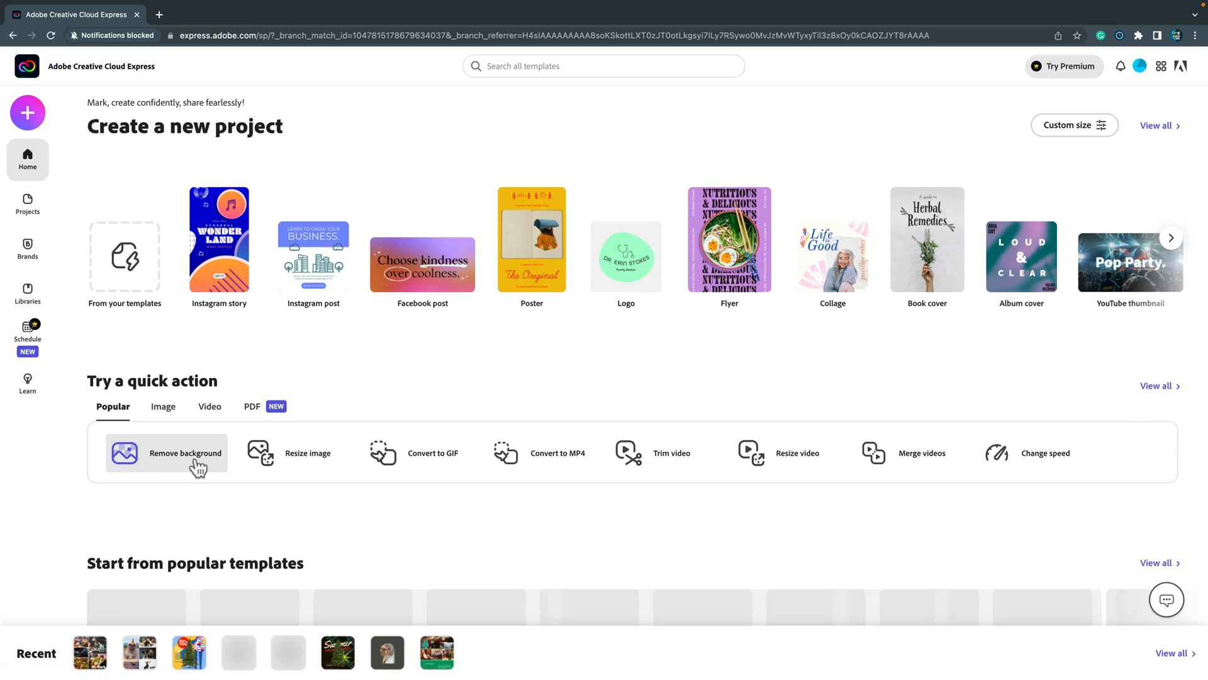
pyautogui.click(166, 453)
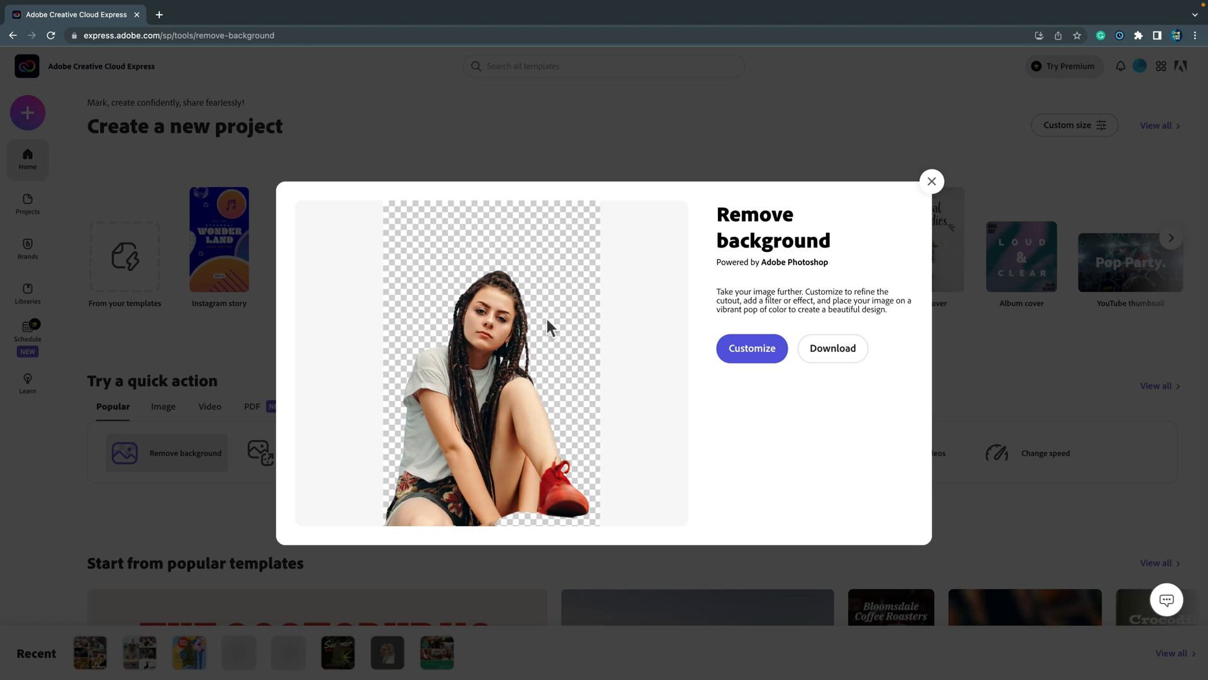
pyautogui.moveTo(833, 347)
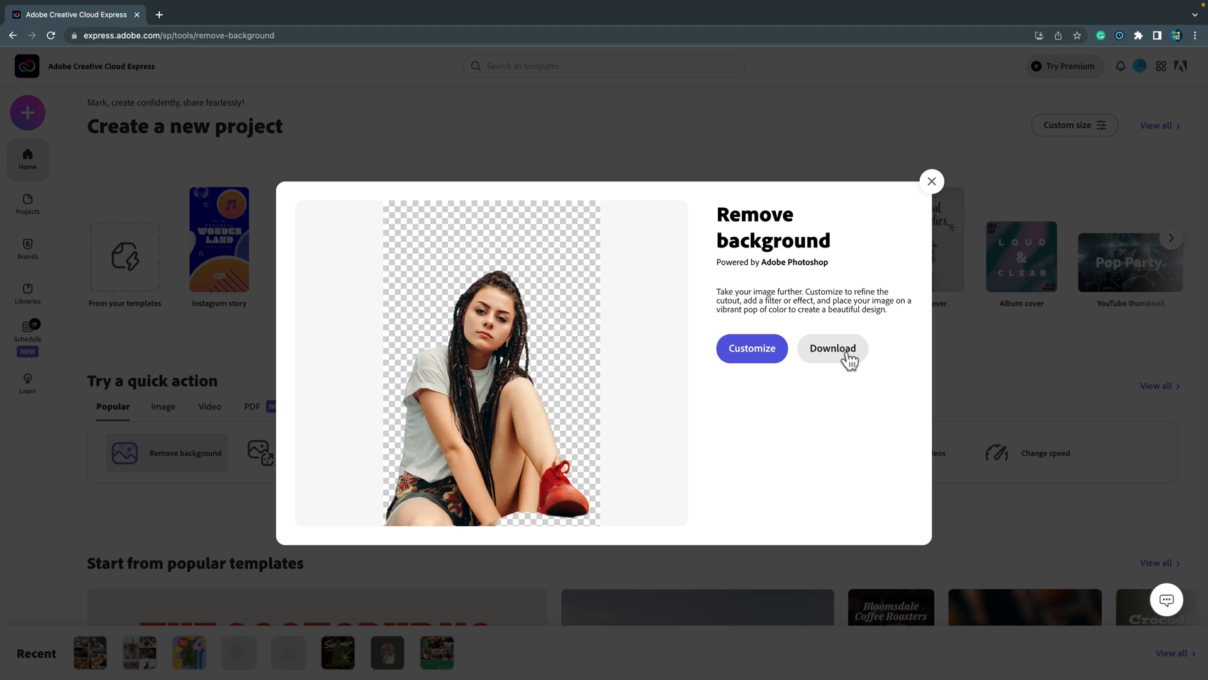
pyautogui.click(832, 347)
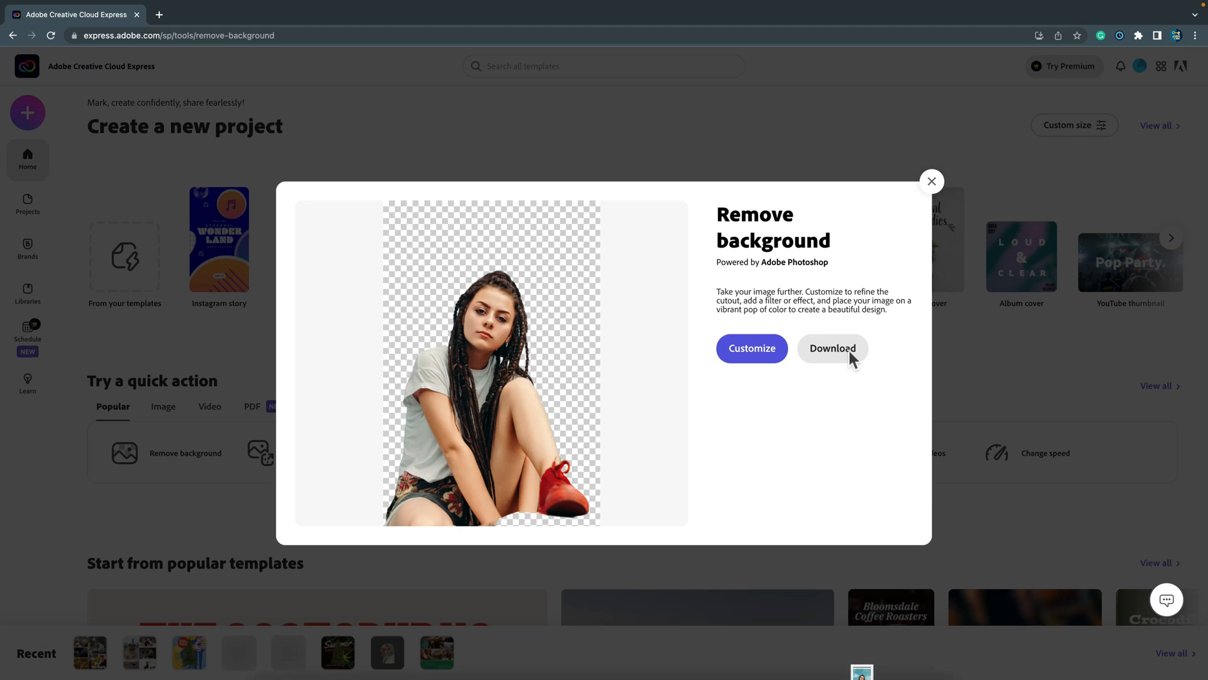
pyautogui.click(832, 348)
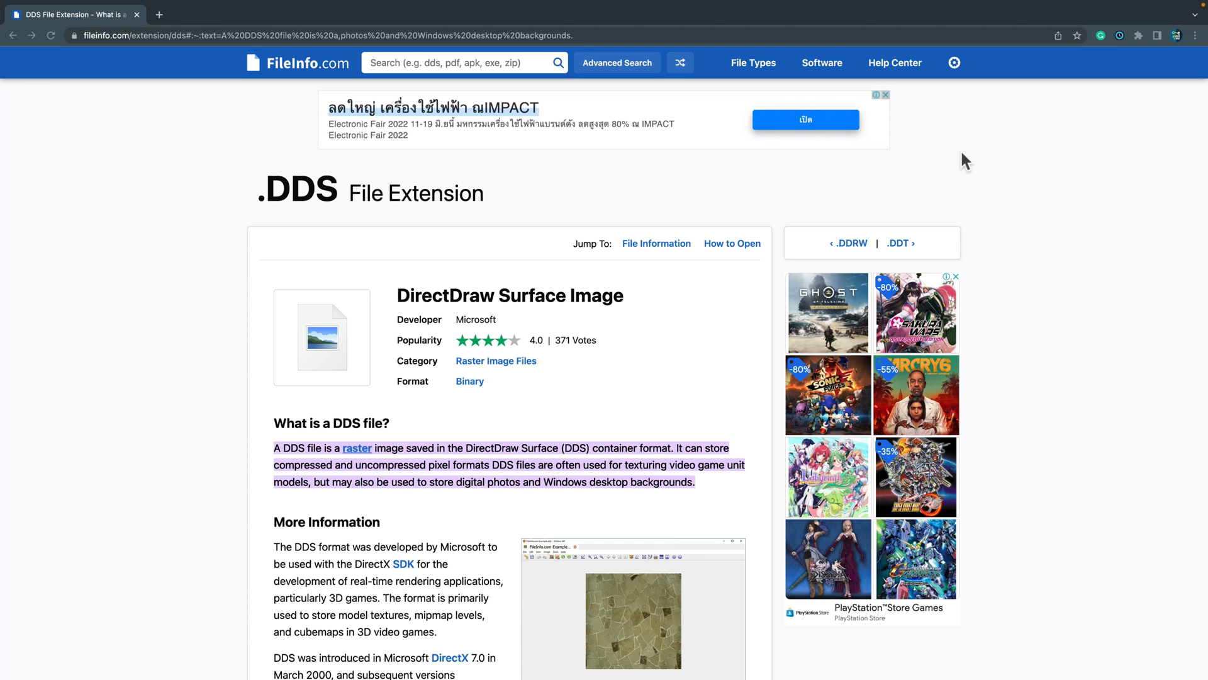
pyautogui.moveTo(320, 198)
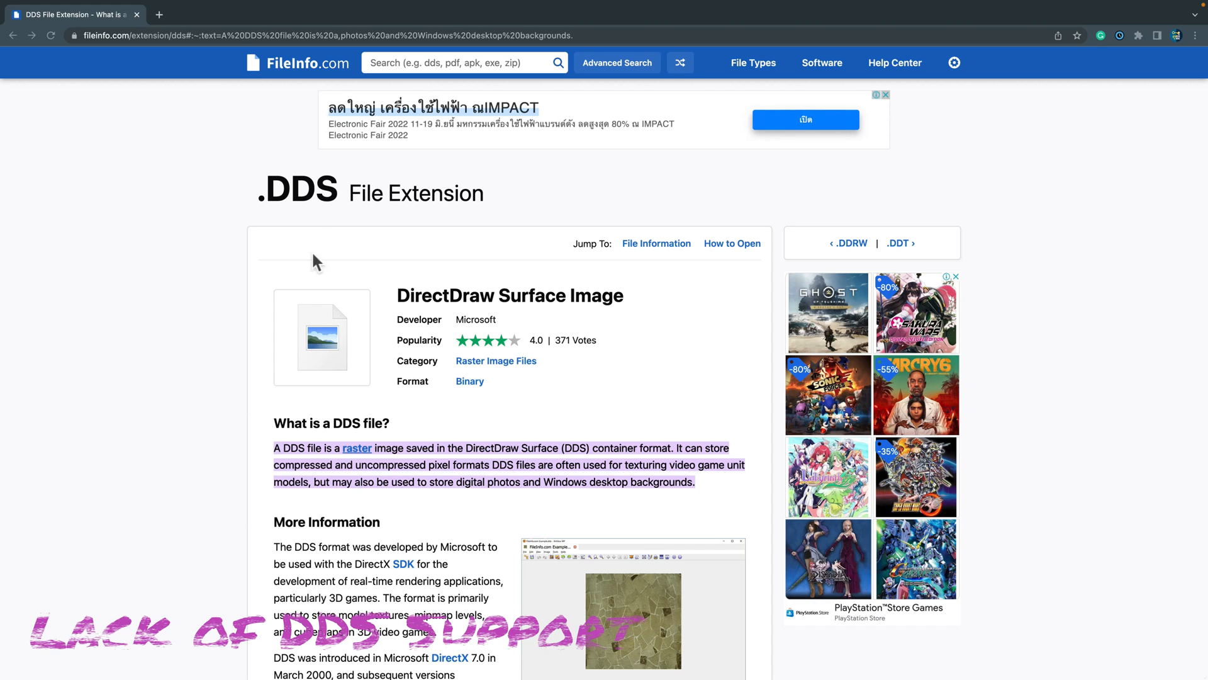
pyautogui.scroll(-3)
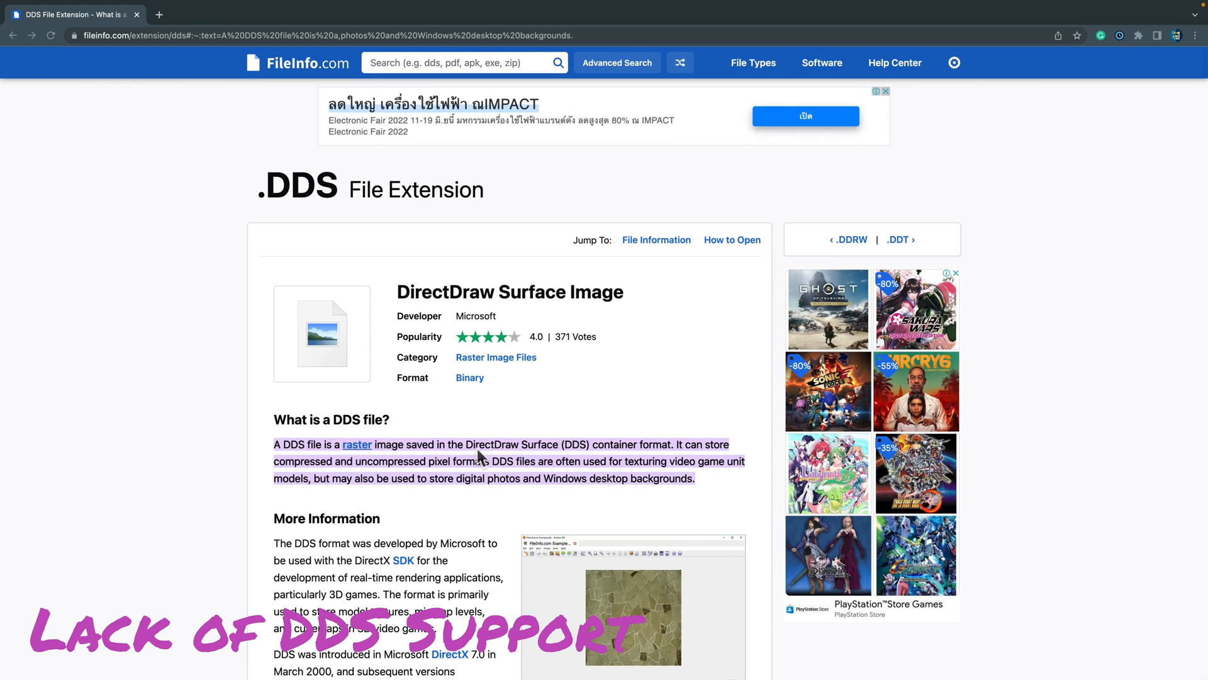
pyautogui.scroll(-3)
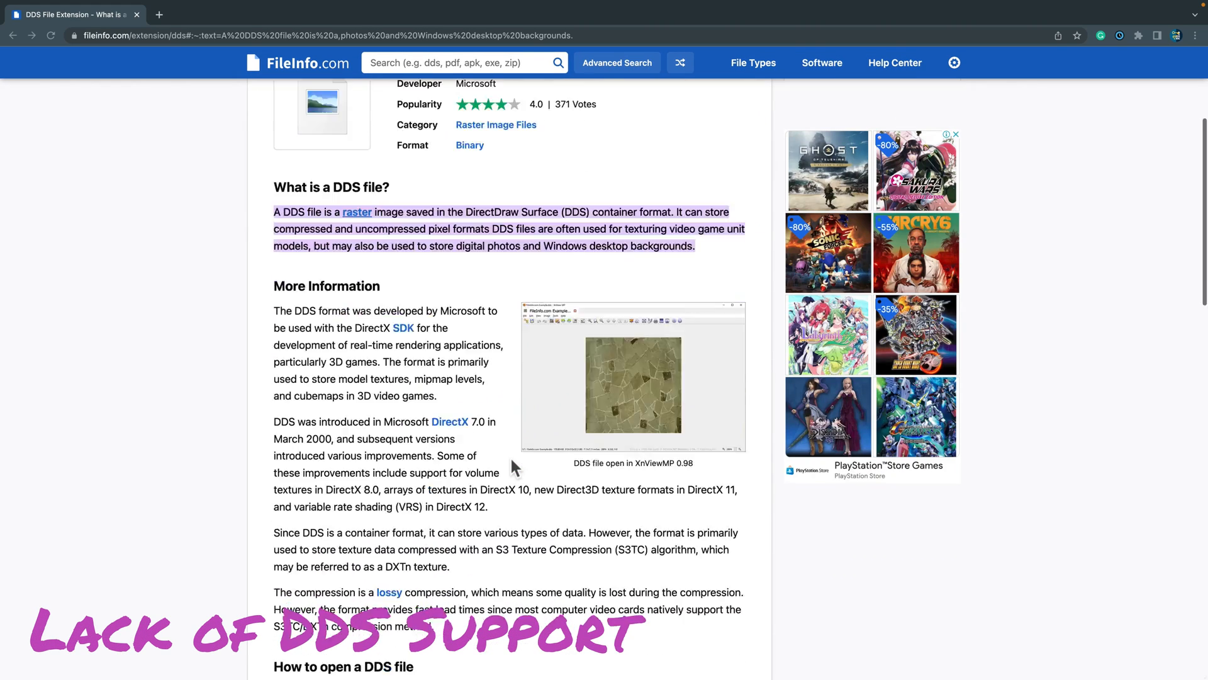
pyautogui.scroll(-3)
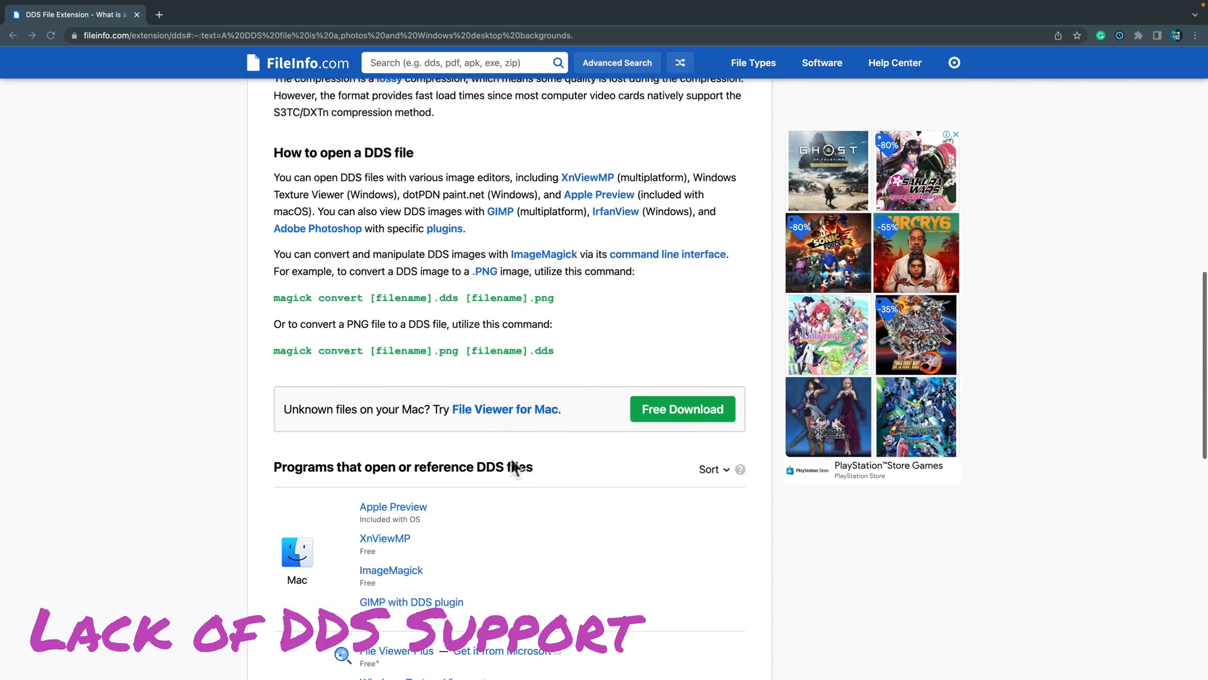
pyautogui.scroll(-3)
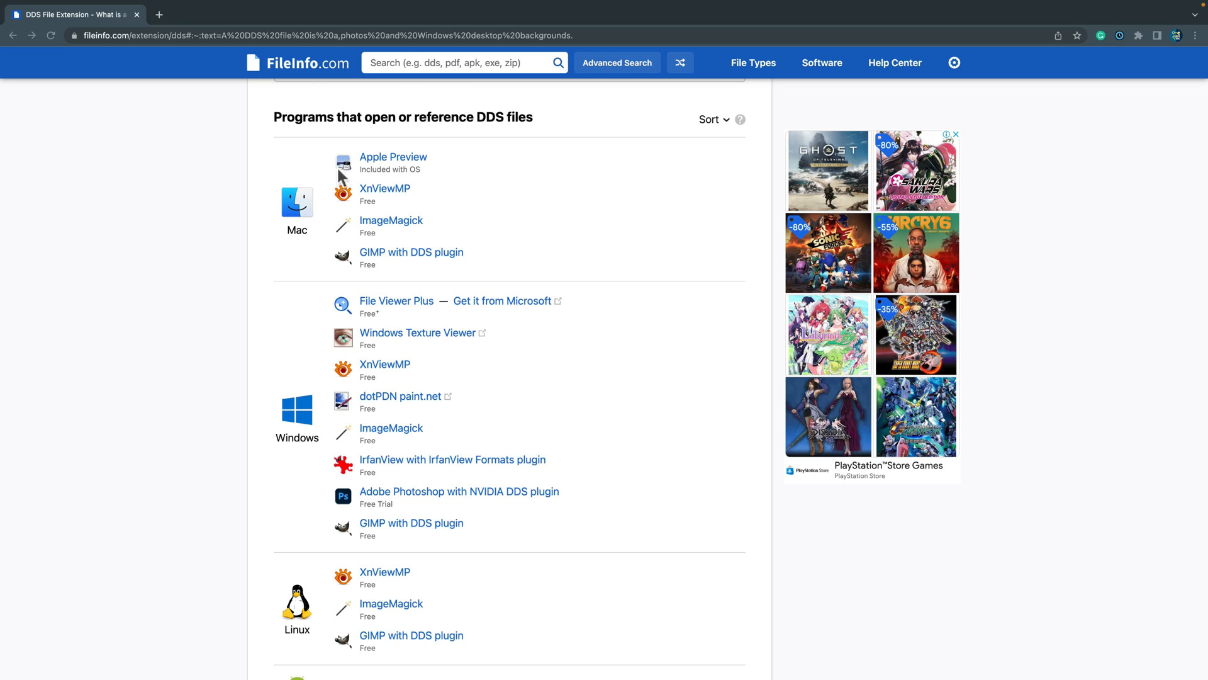
pyautogui.moveTo(385, 260)
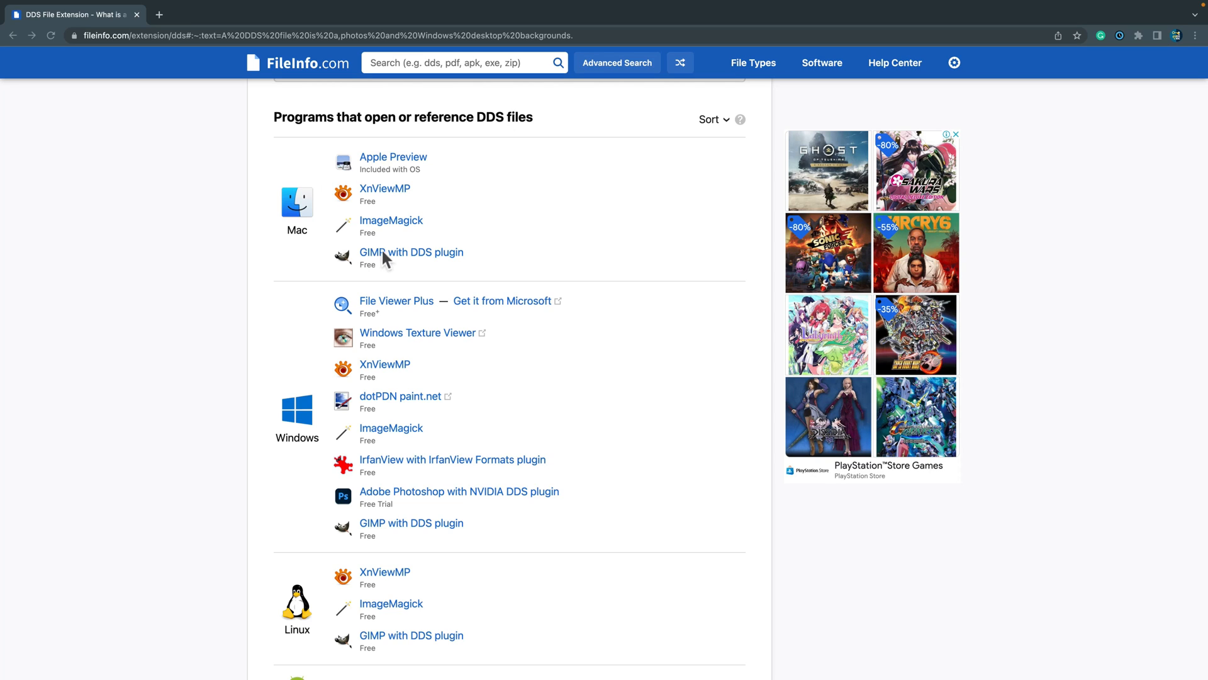
pyautogui.moveTo(442, 487)
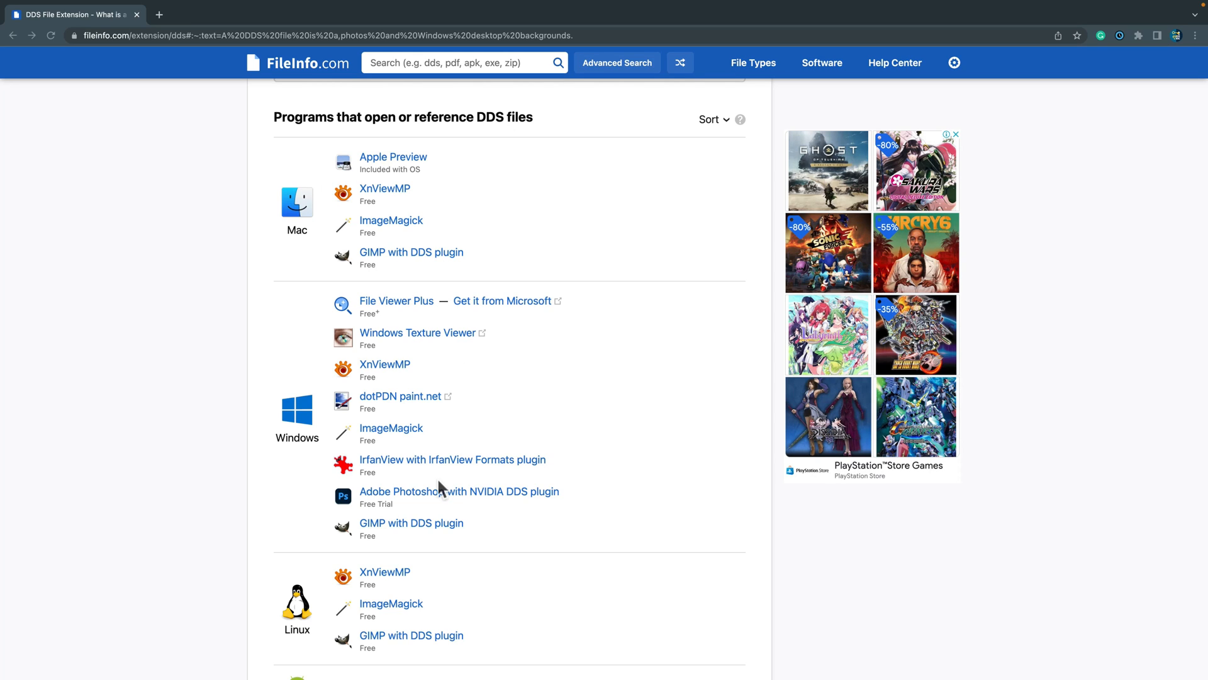
pyautogui.scroll(-3)
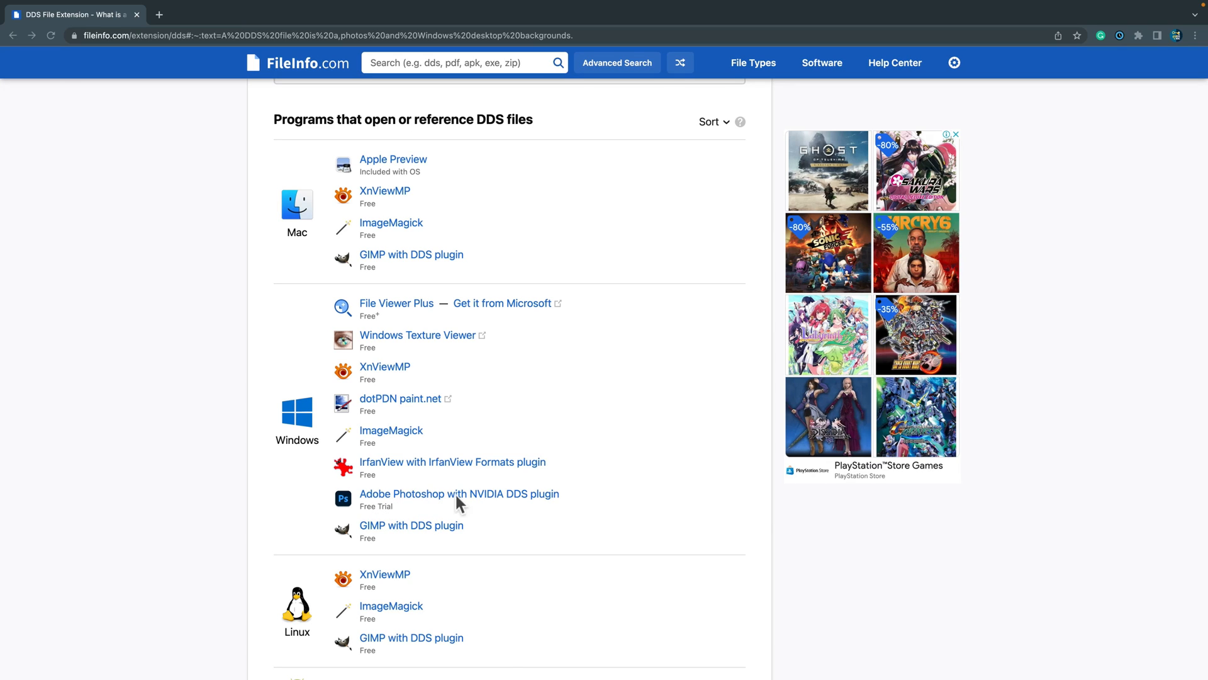
pyautogui.moveTo(374, 533)
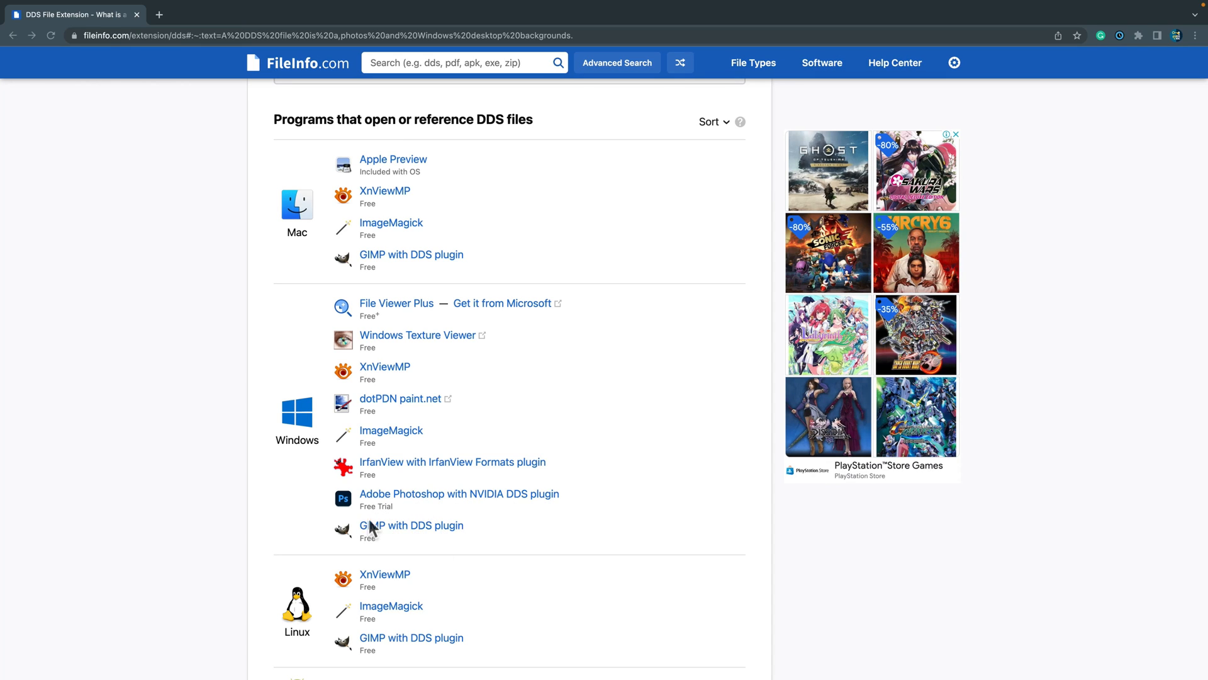
pyautogui.scroll(-3)
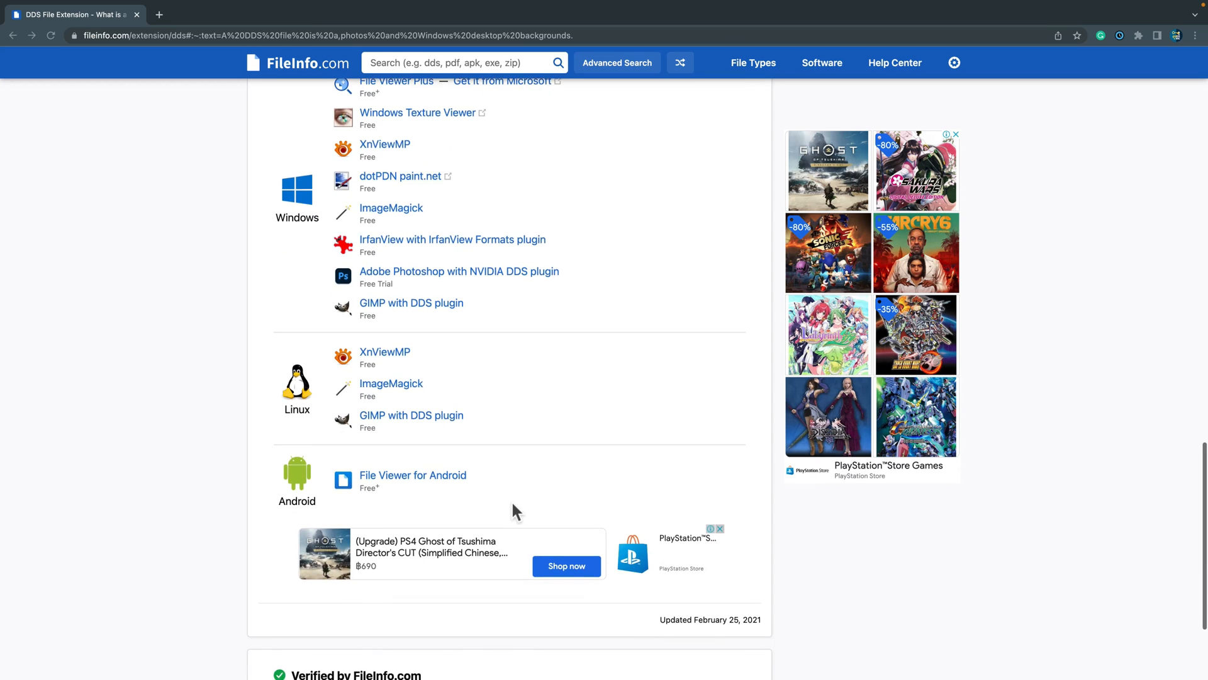
pyautogui.scroll(3)
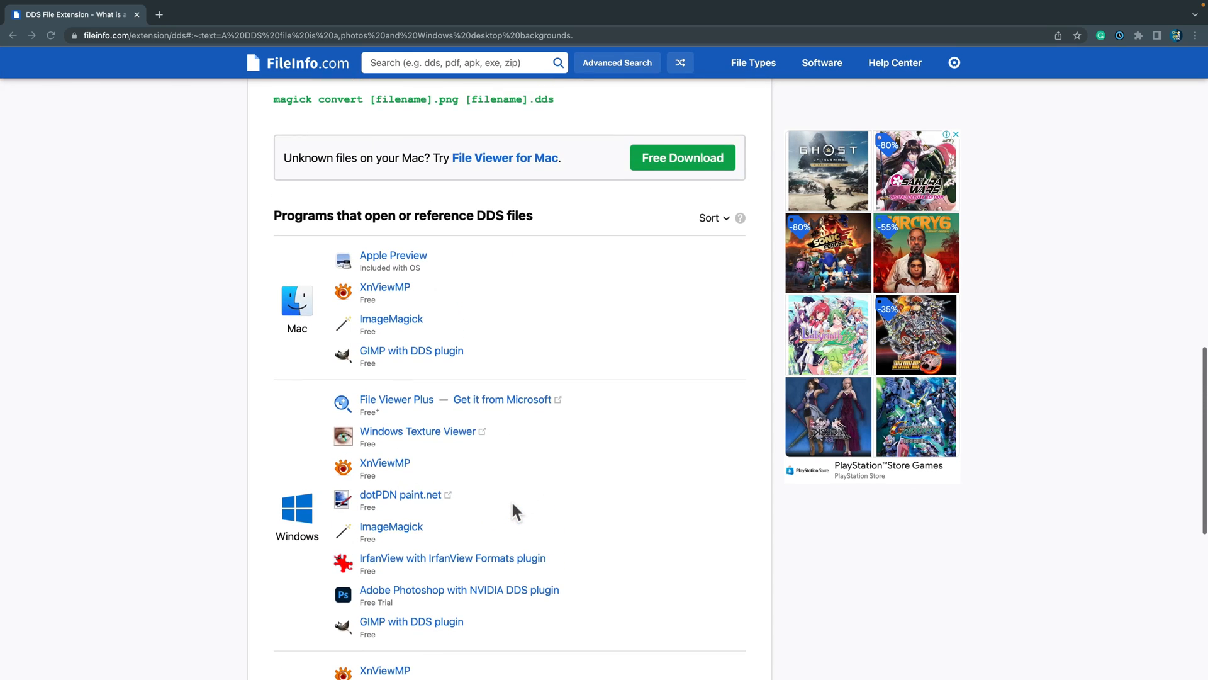
pyautogui.scroll(3)
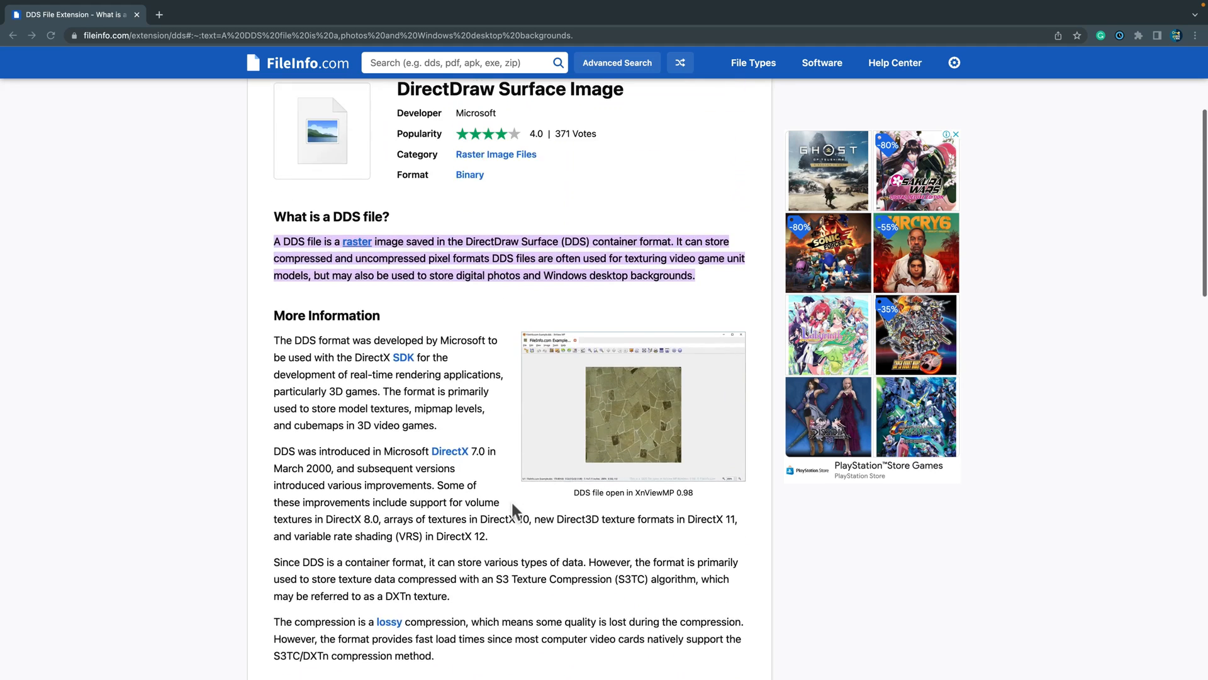
pyautogui.scroll(3)
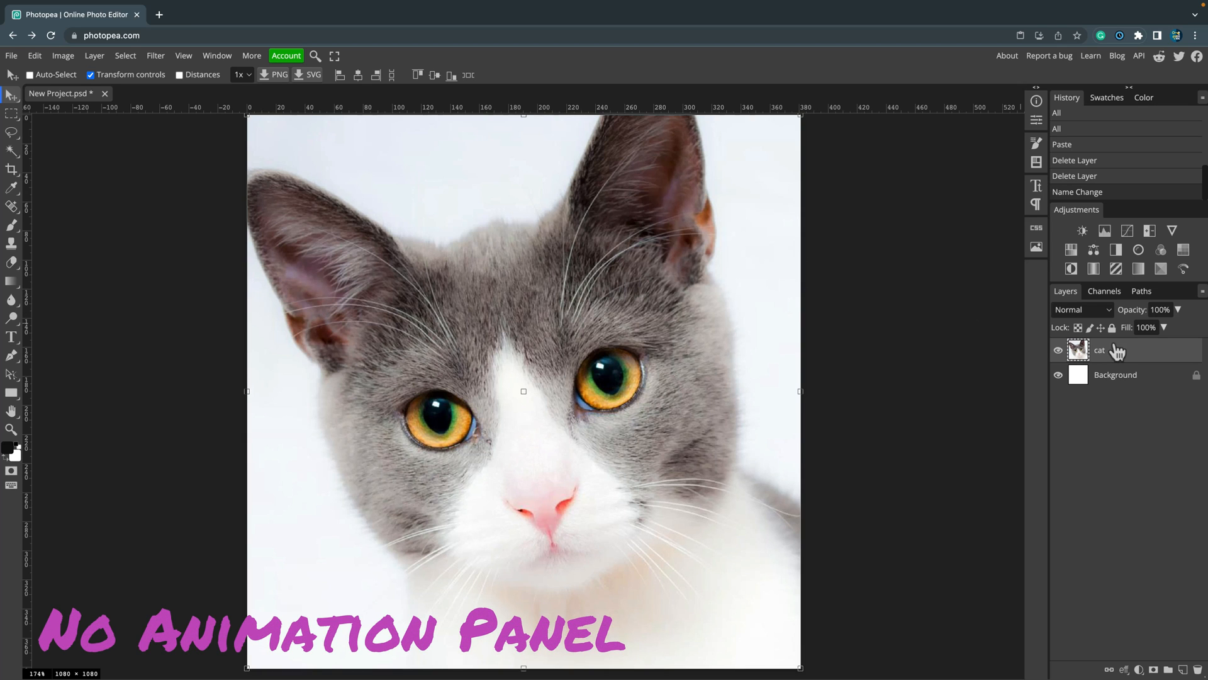
# Rename the 'cat' layer in the Layers panel to '_a_cat'
pyautogui.doubleClick(1099, 351)
pyautogui.write('_a_')
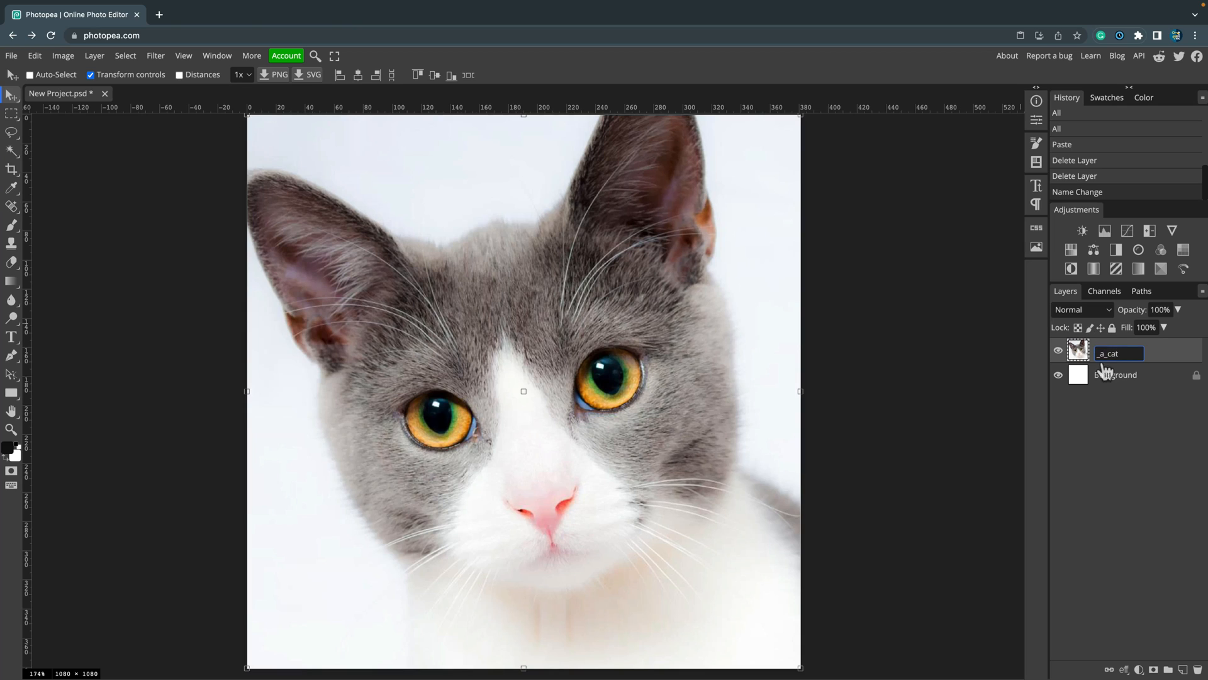
pyautogui.press('Enter')
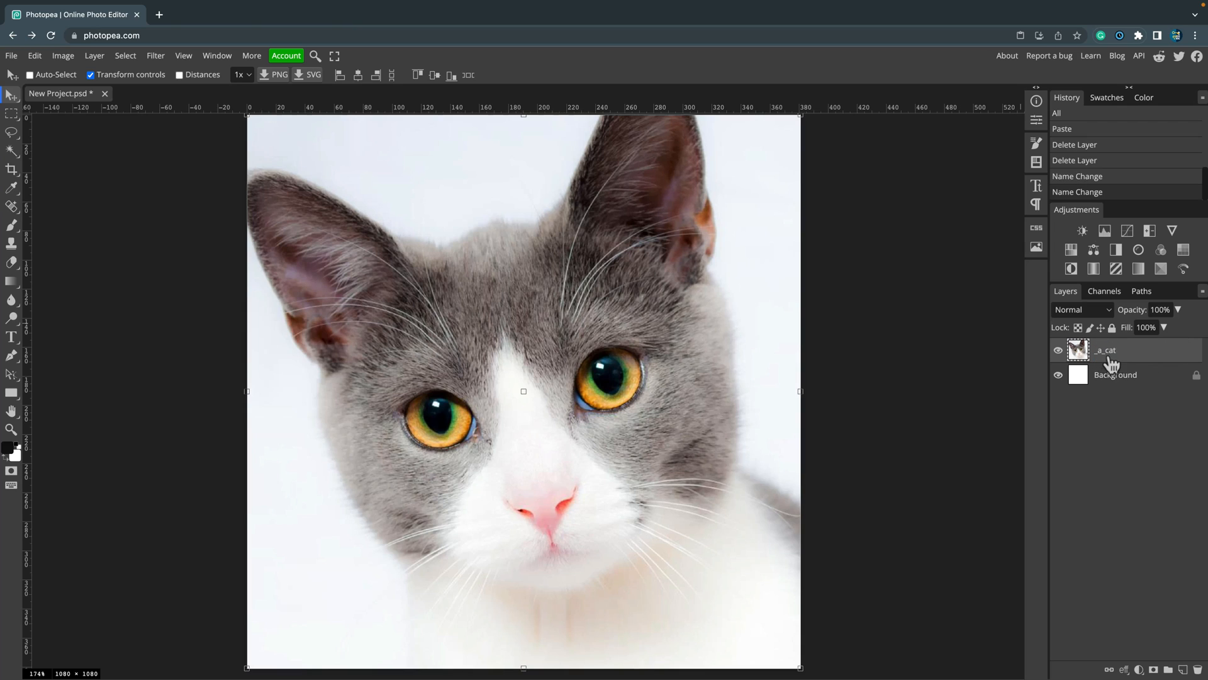
pyautogui.moveTo(1140, 363)
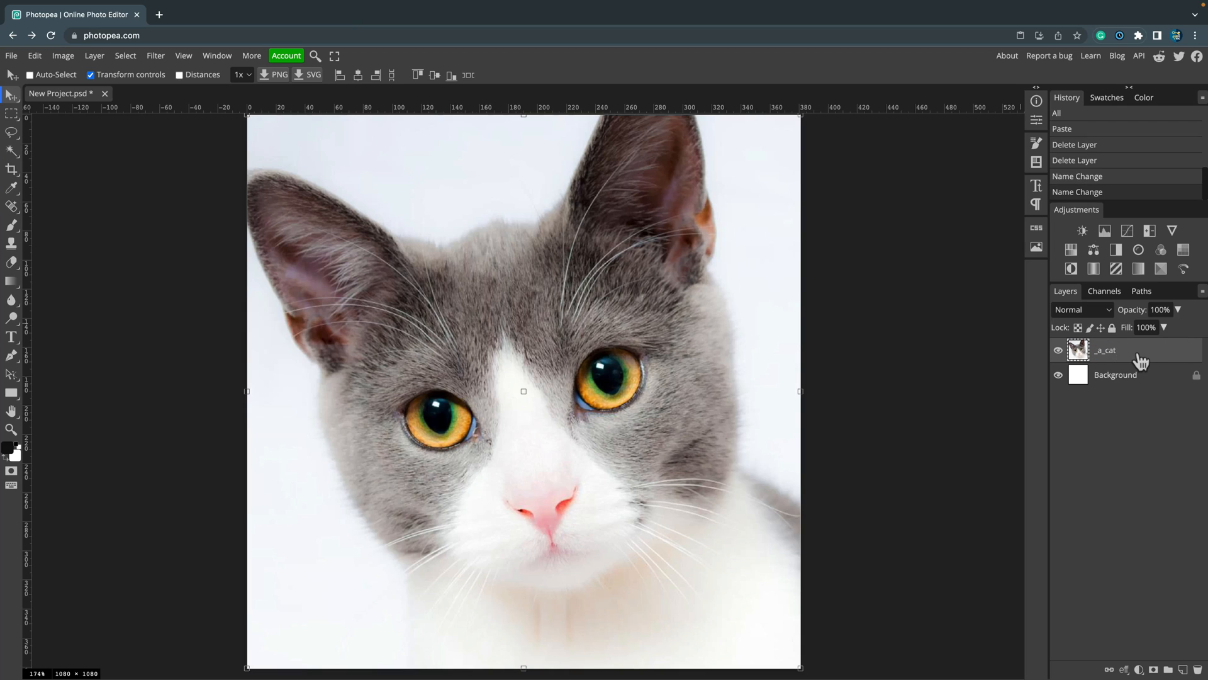
pyautogui.rightClick(1105, 350)
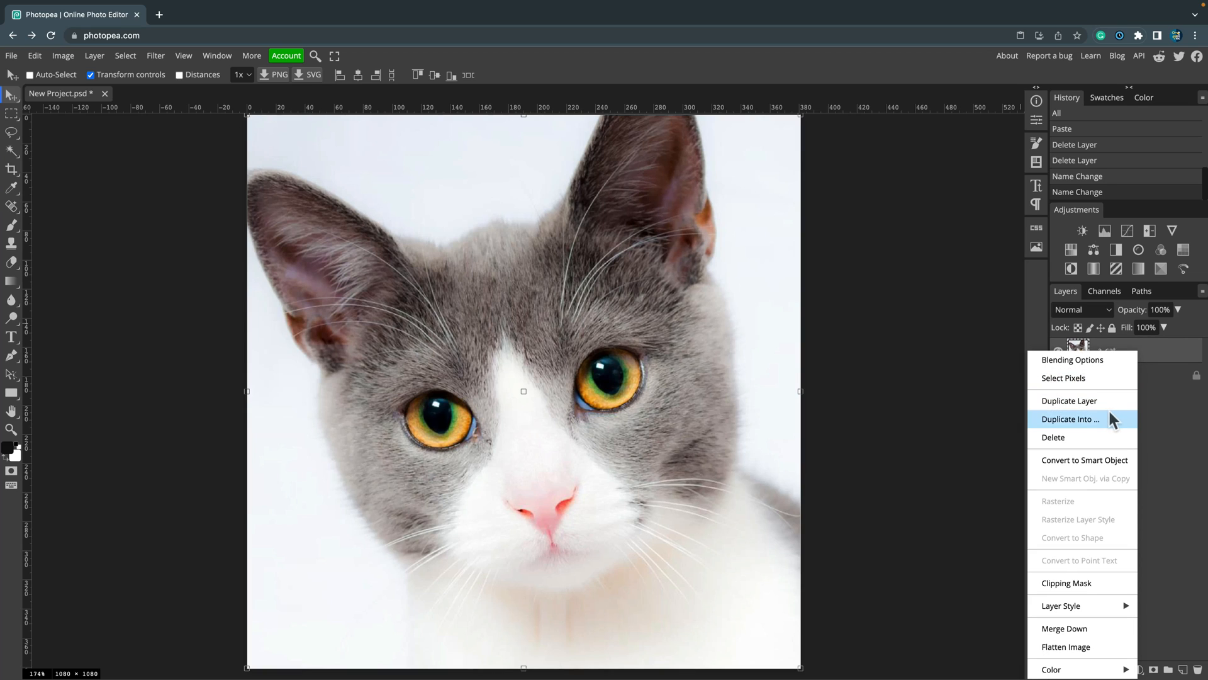
# Duplicate _a_cat and bloat the copy's eyes with Liquify at brush size 300
pyautogui.click(1070, 400)
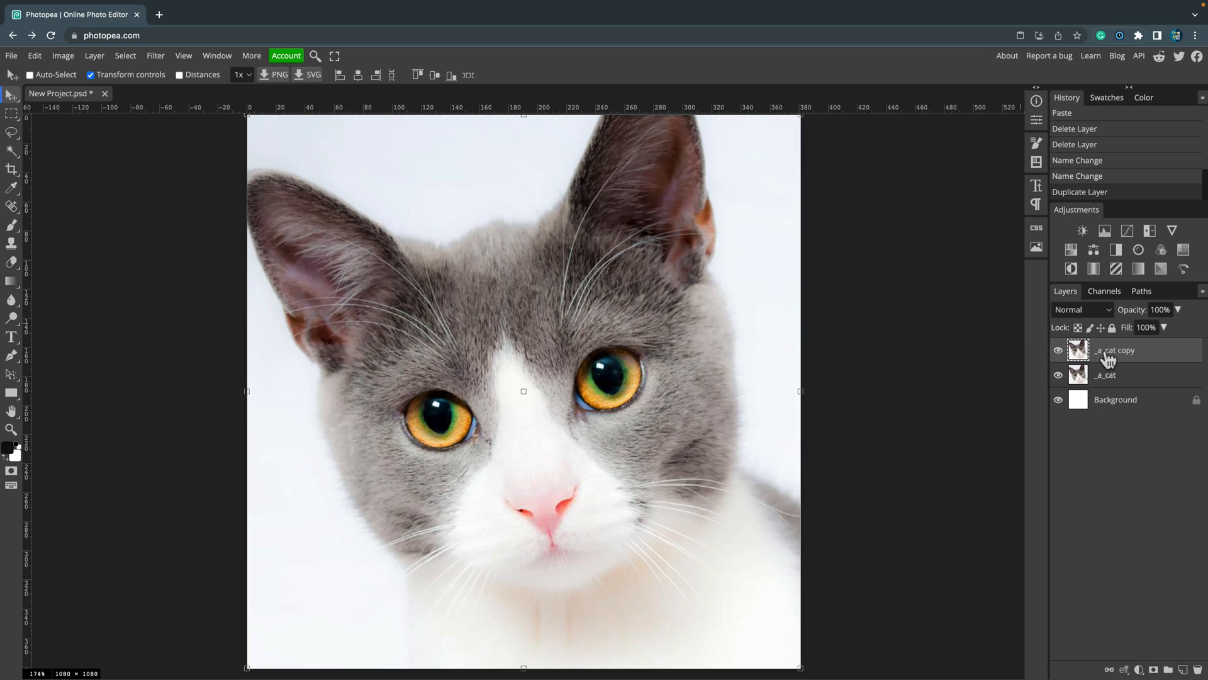
pyautogui.click(155, 55)
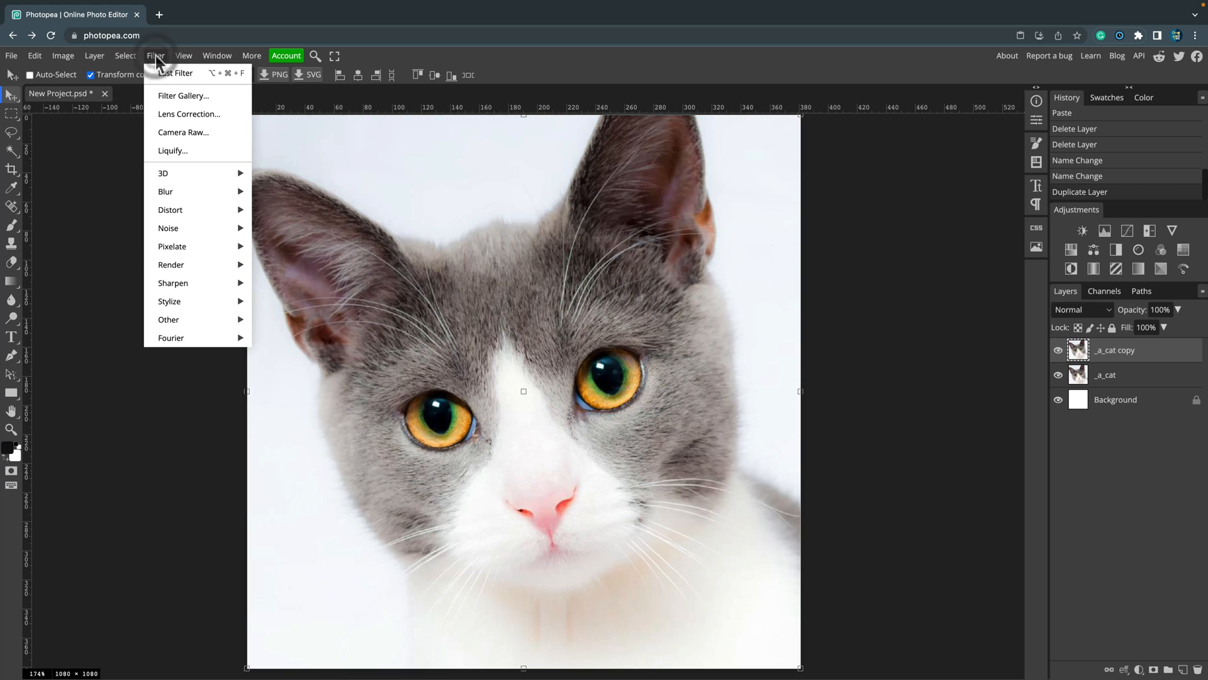
pyautogui.moveTo(189, 114)
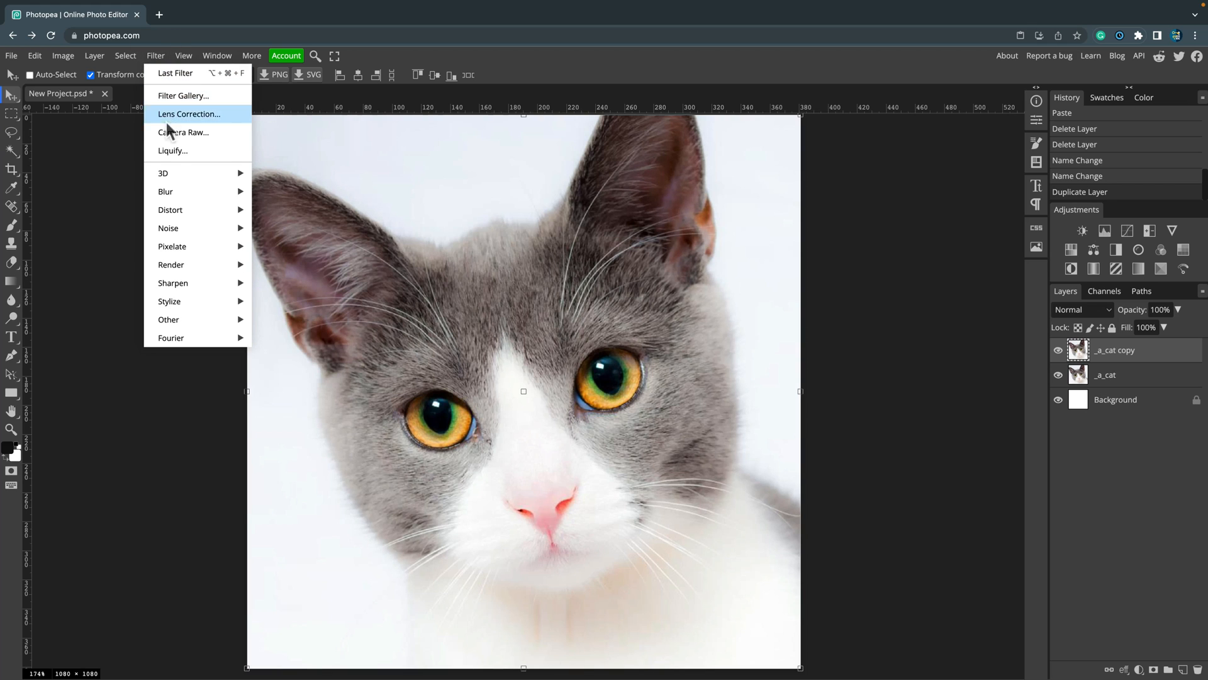
pyautogui.click(172, 151)
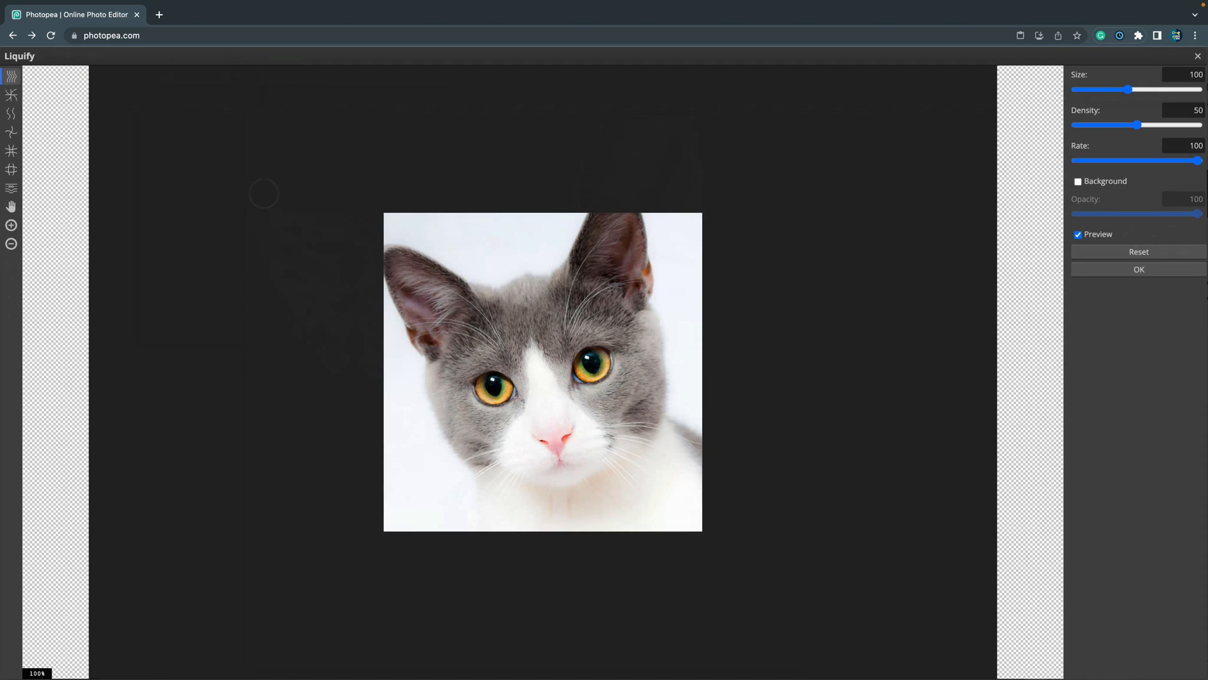
pyautogui.click(11, 169)
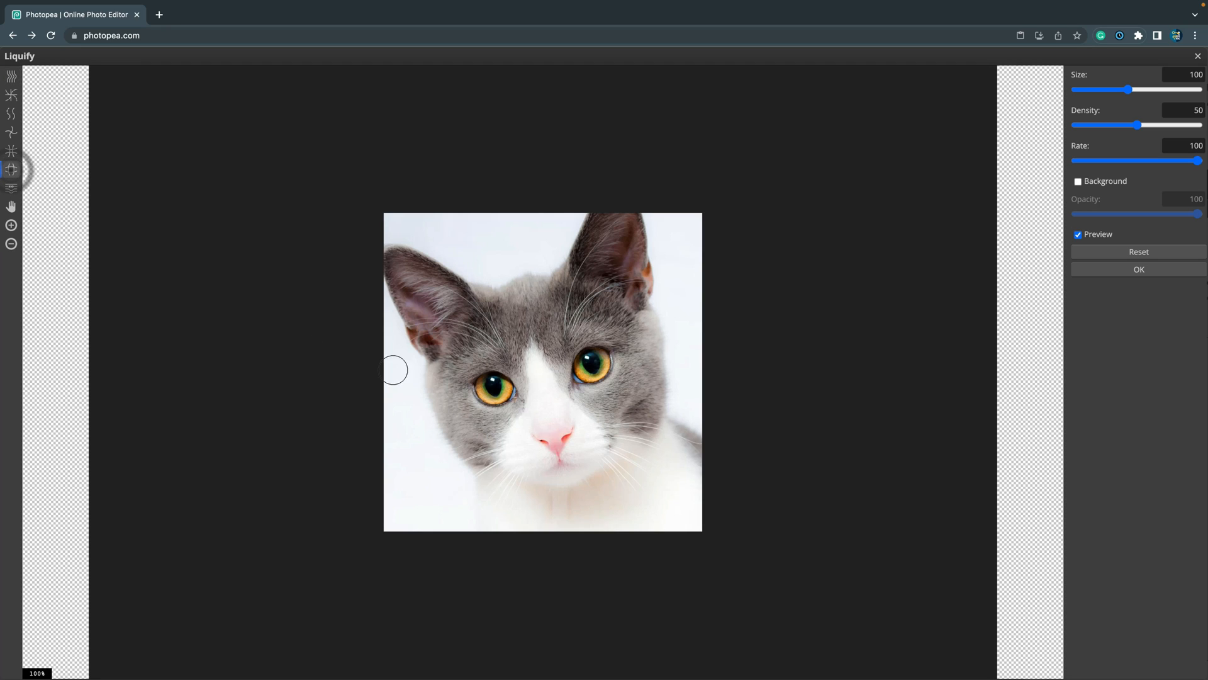
pyautogui.moveTo(1129, 90); pyautogui.dragTo(1153, 90)
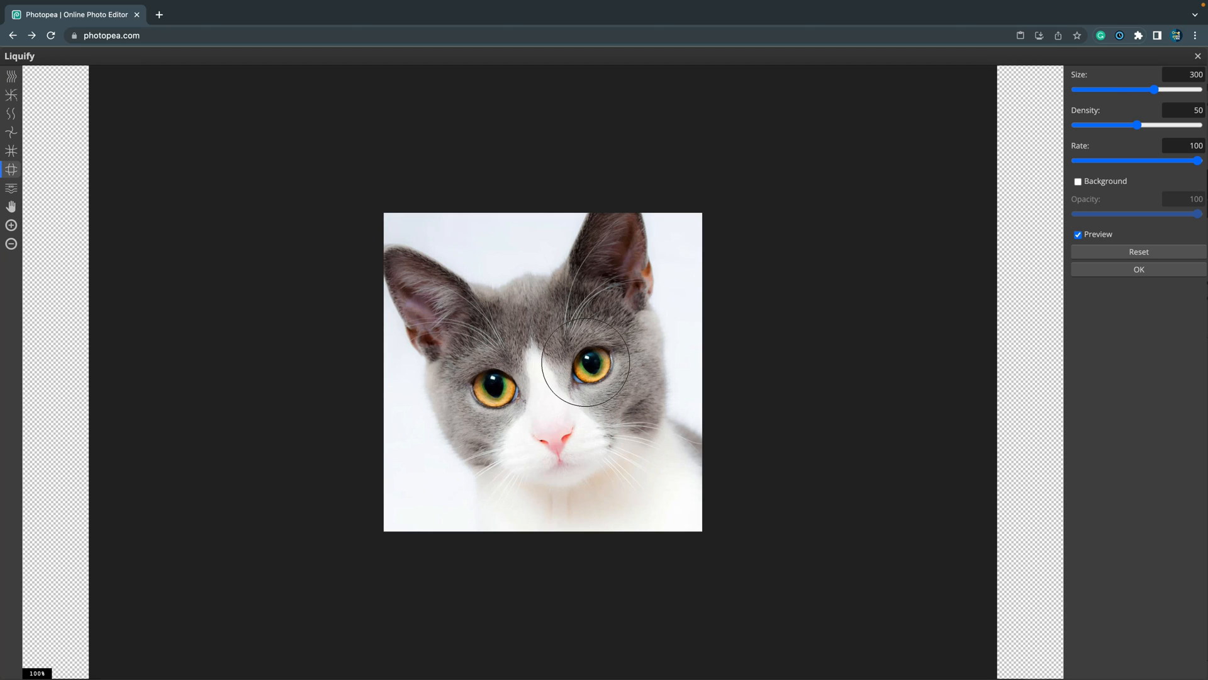
pyautogui.moveTo(583, 360); pyautogui.dragTo(713, 304)
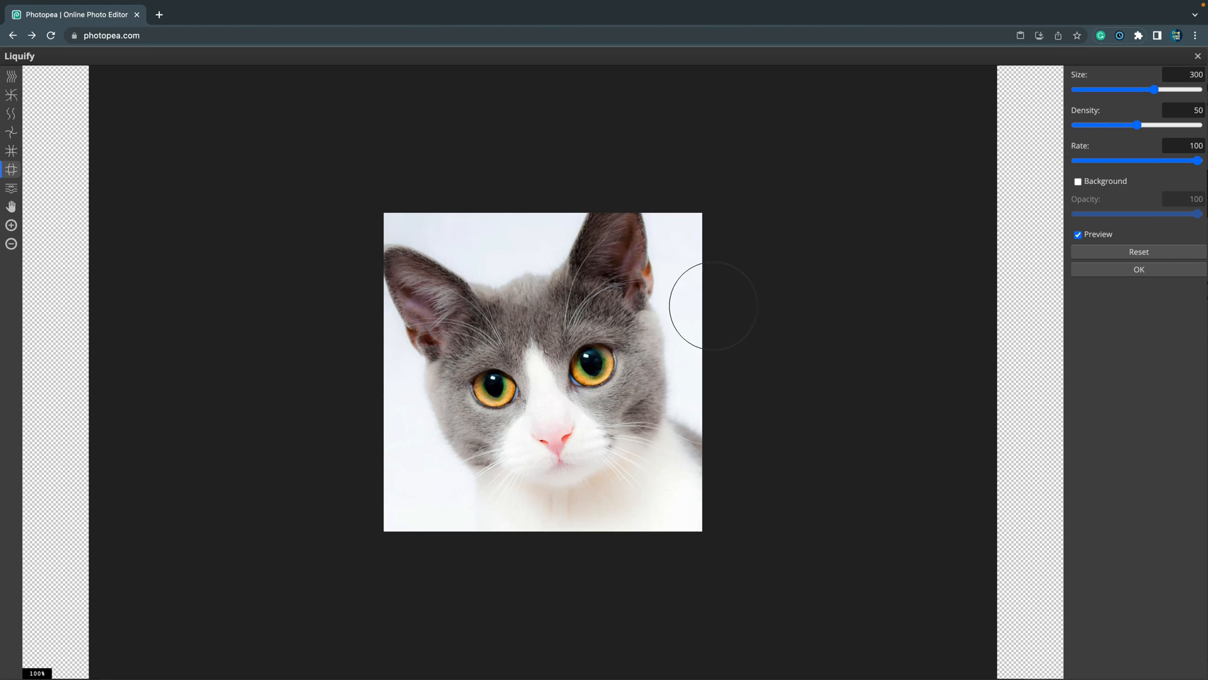
pyautogui.click(1138, 269)
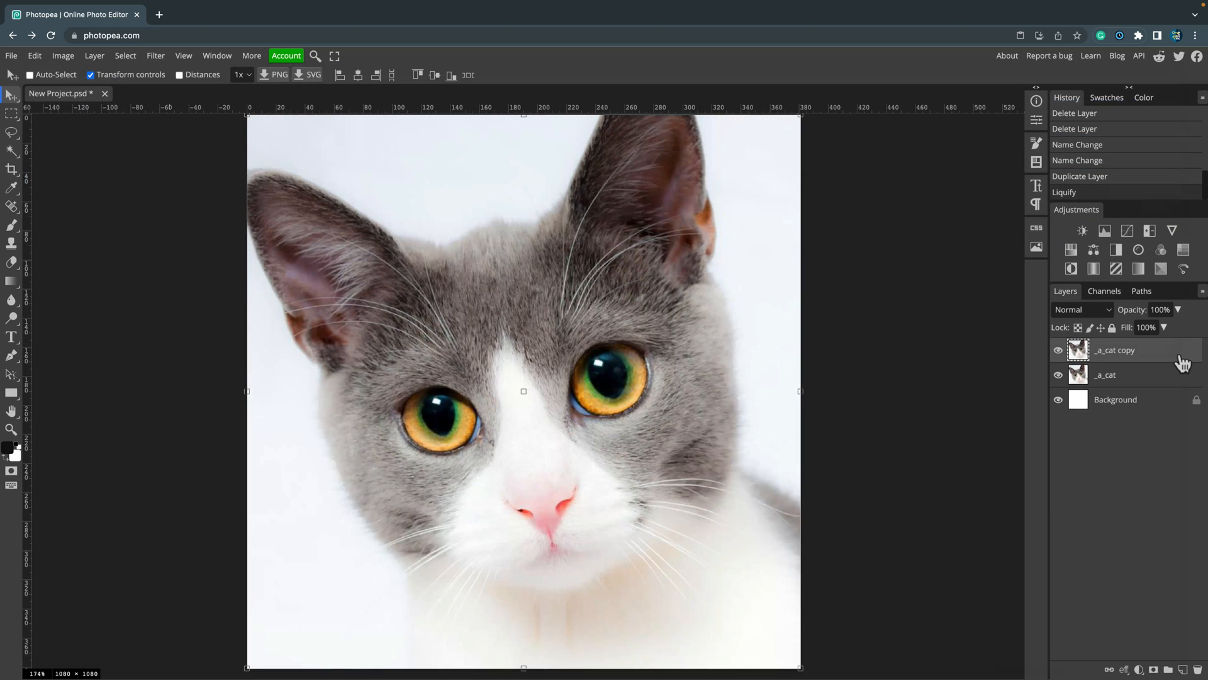
# Add two more cat copies, up to '_a_cat copy 3', each with eyes swelled further via Liquify
pyautogui.rightClick(1113, 350)
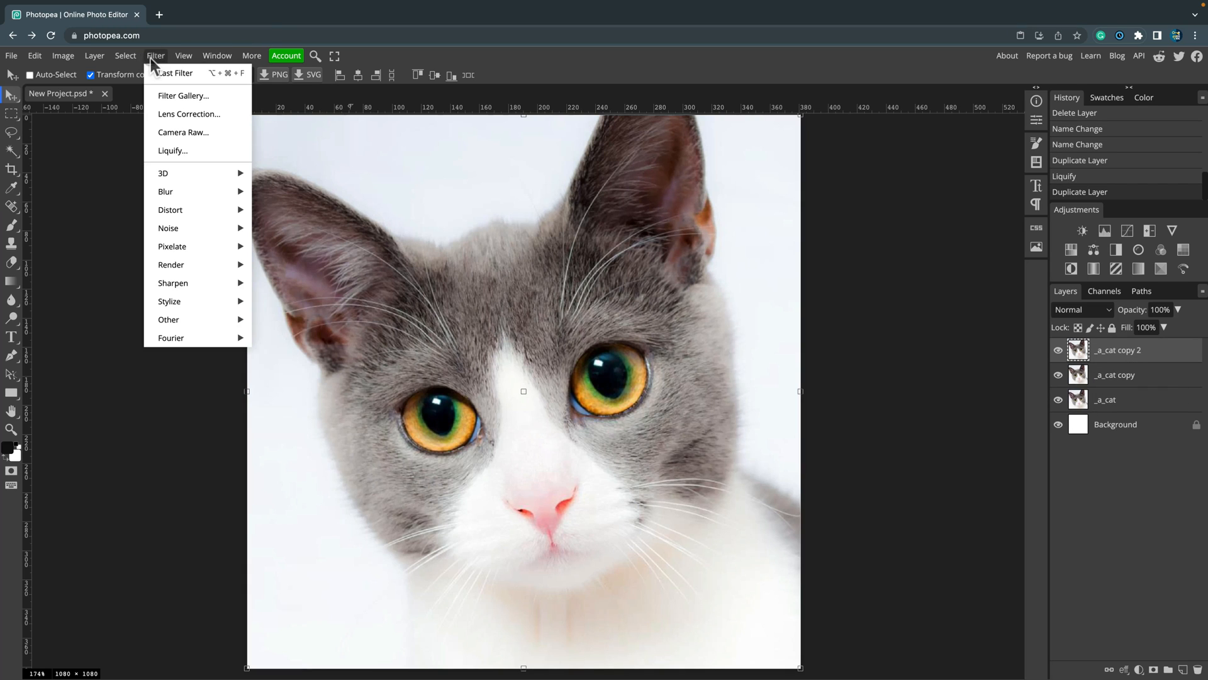
pyautogui.click(172, 150)
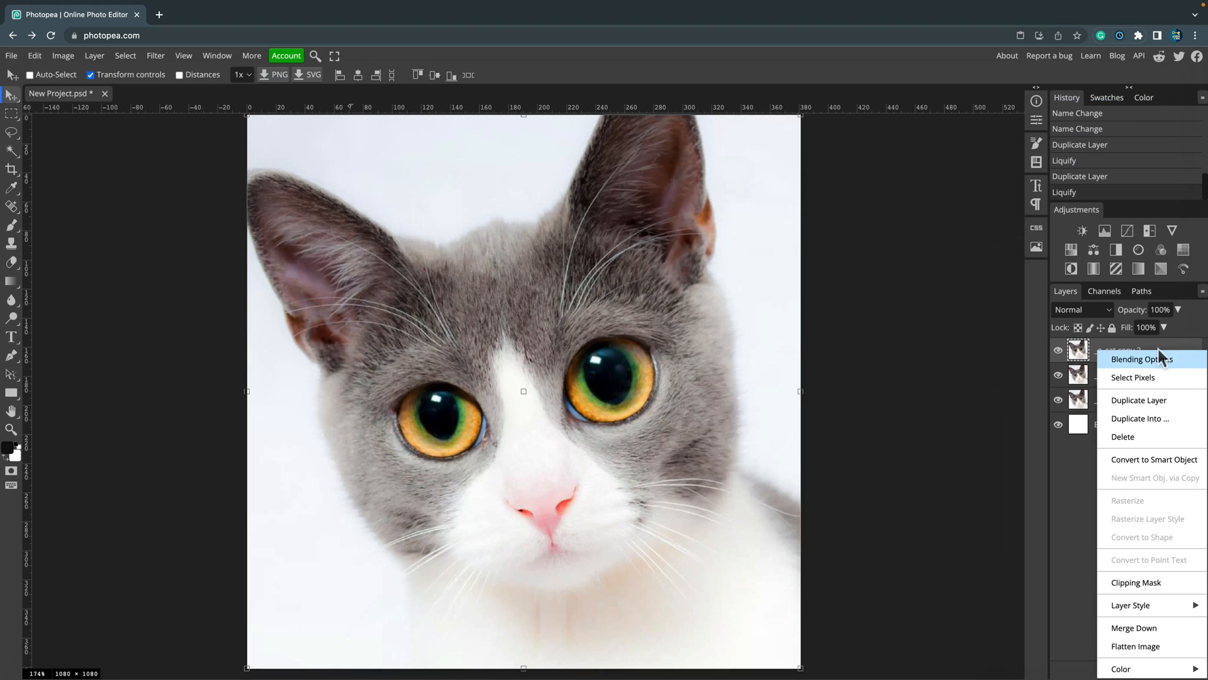
pyautogui.click(1139, 399)
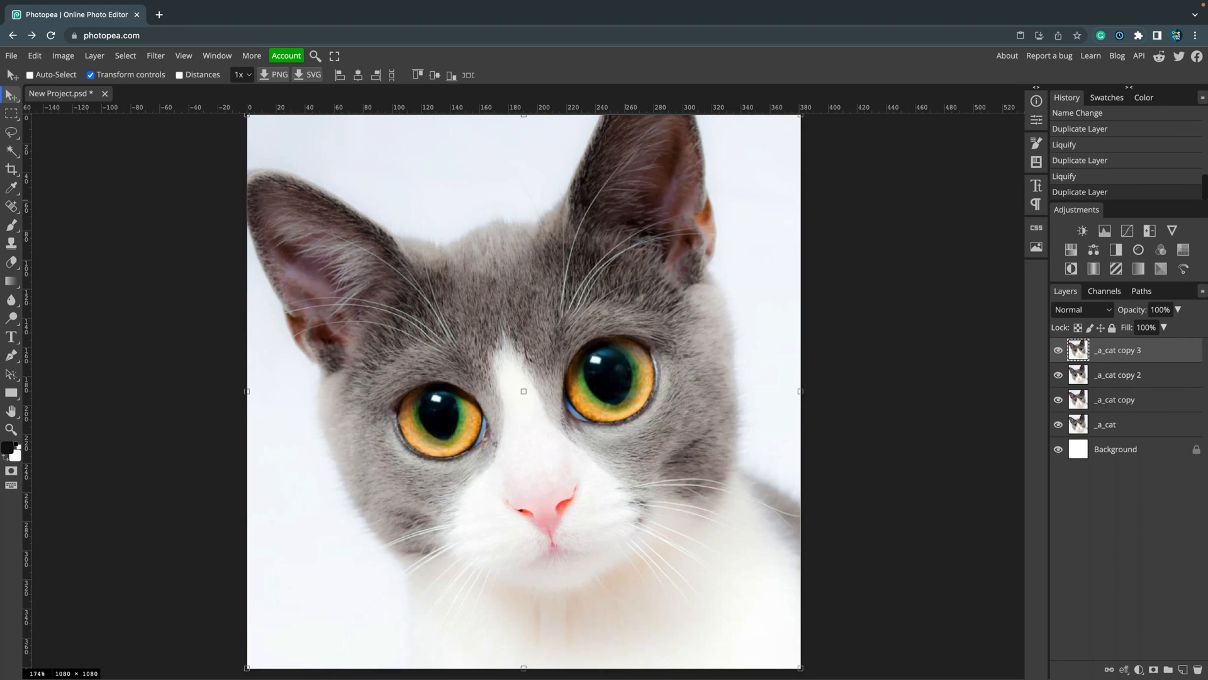
pyautogui.click(155, 55)
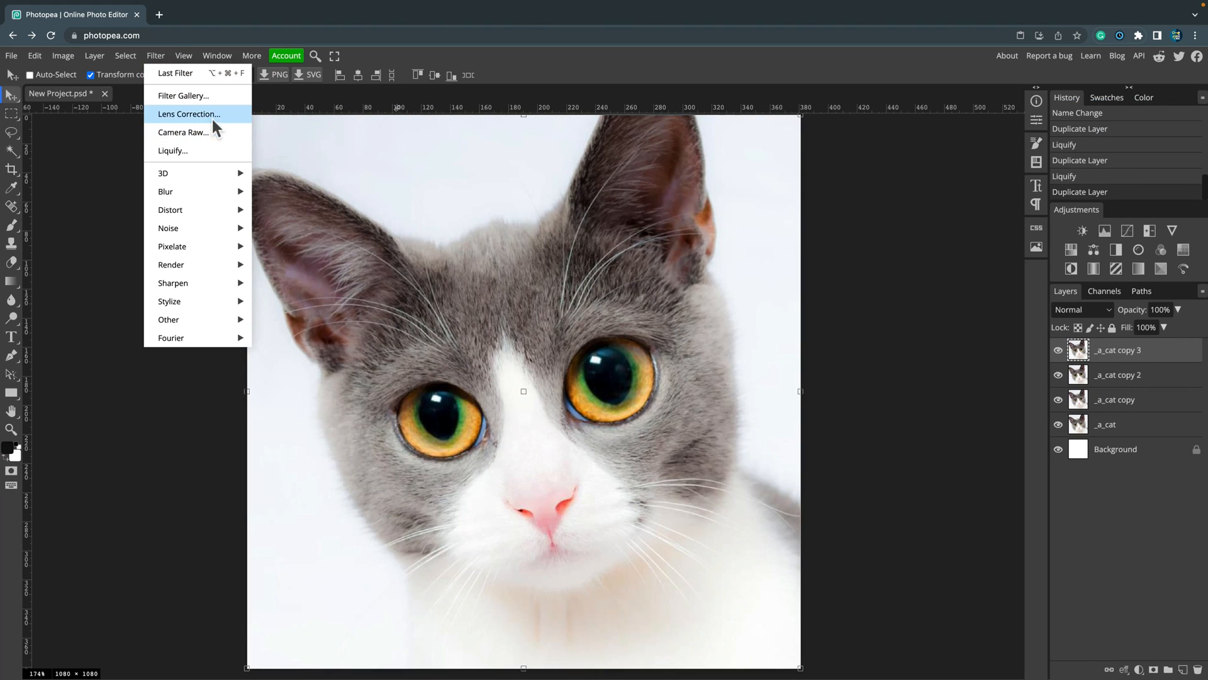
pyautogui.click(172, 150)
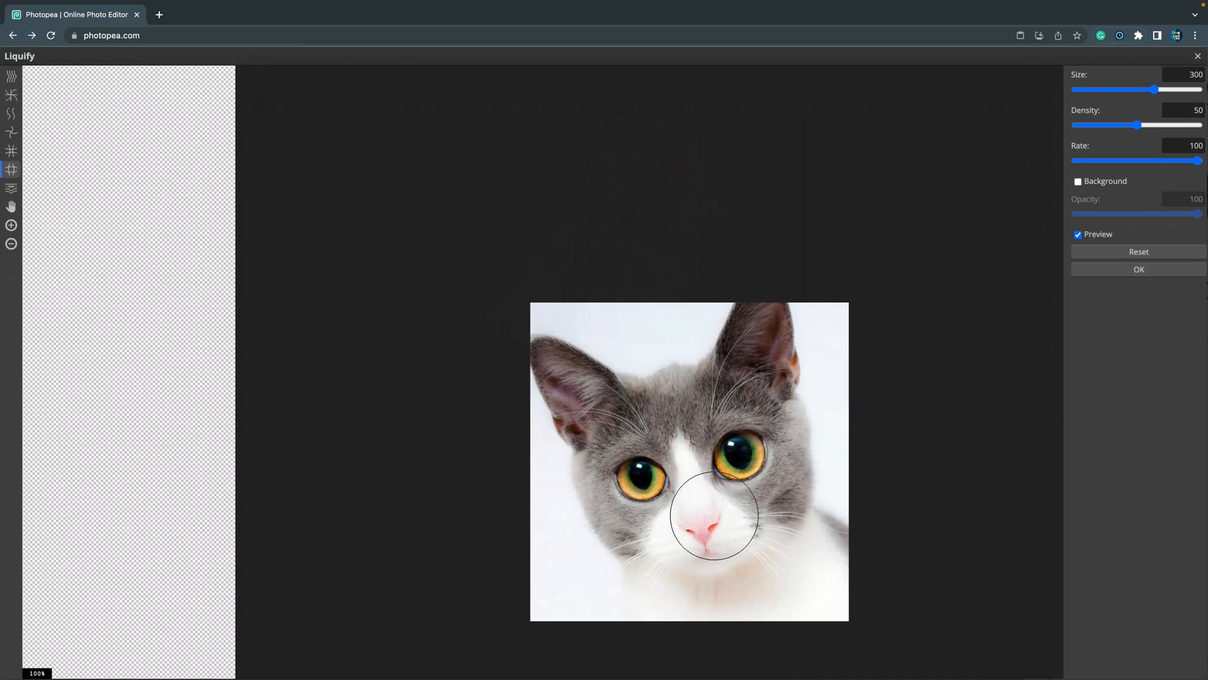
pyautogui.moveTo(712, 516); pyautogui.dragTo(770, 447)
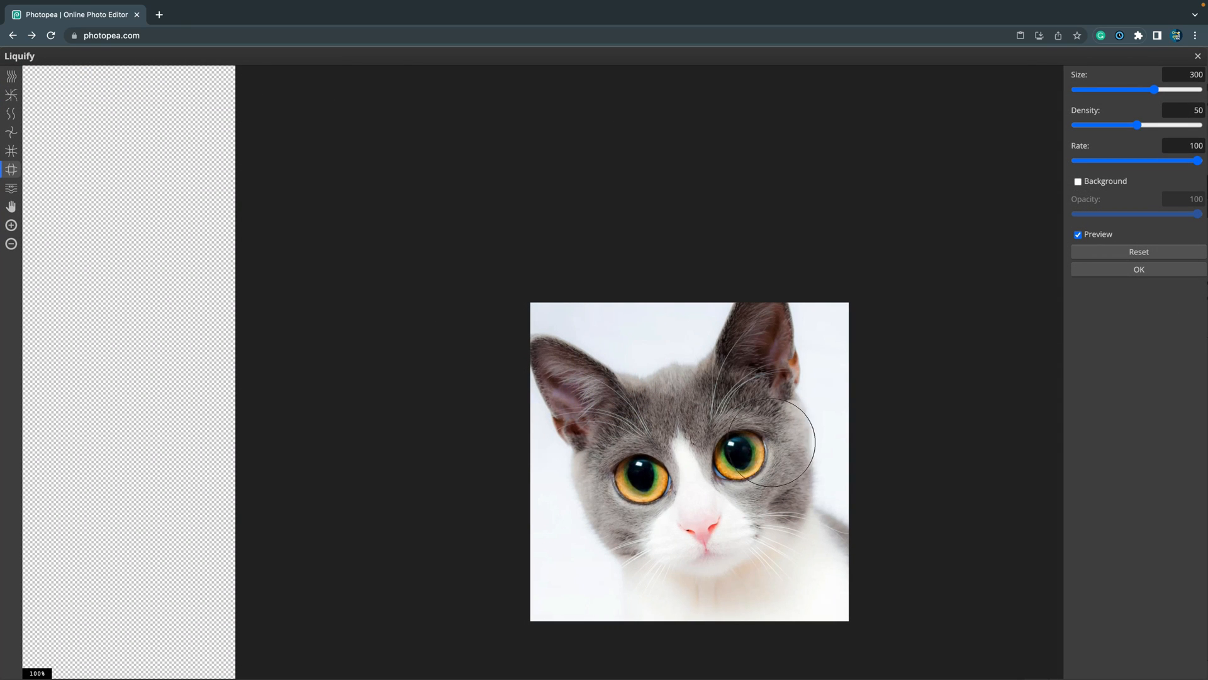
pyautogui.click(1138, 251)
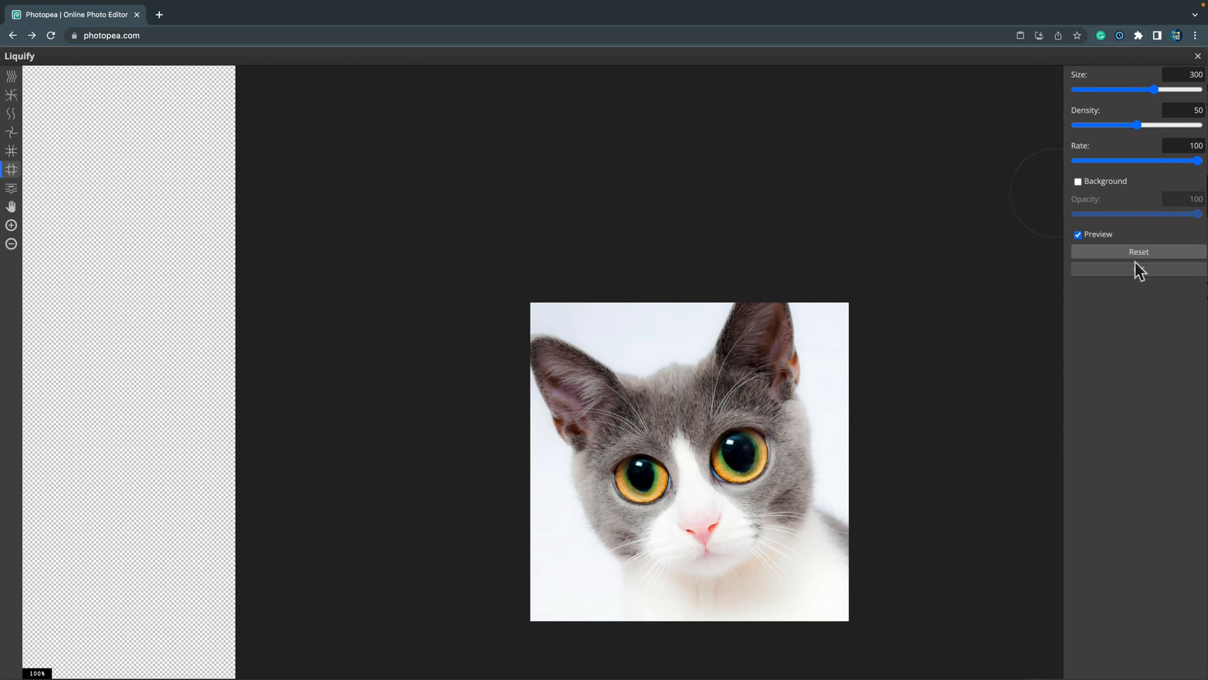
pyautogui.click(1138, 268)
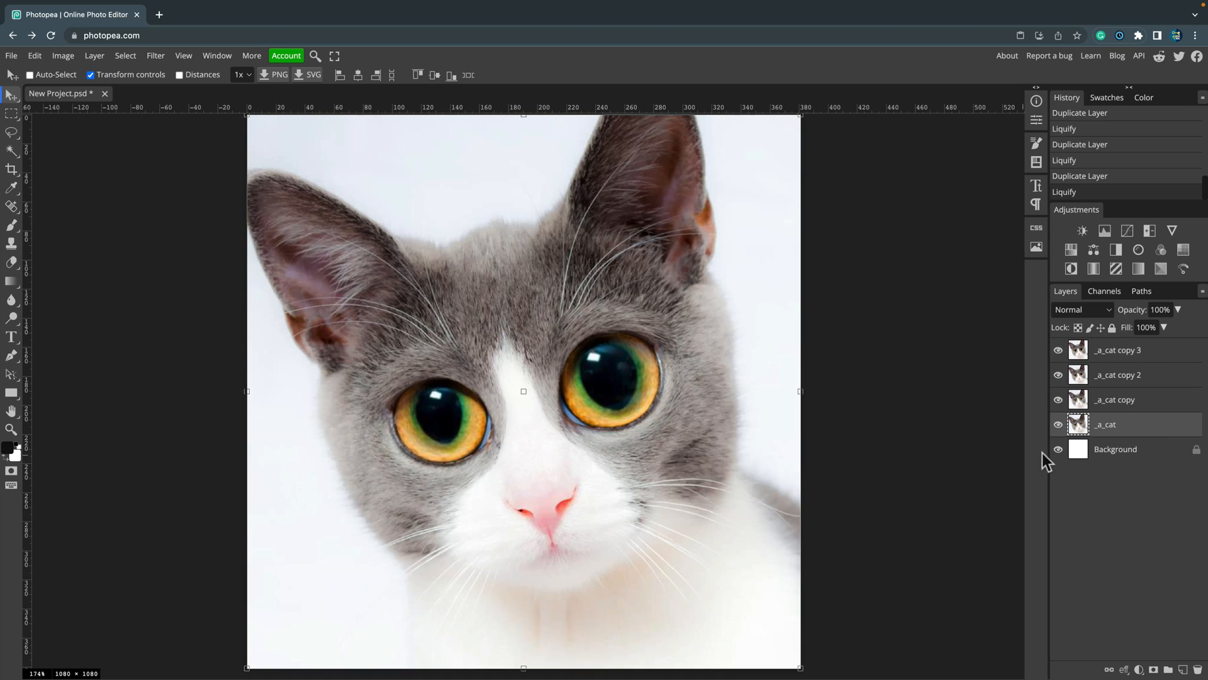
# Select the white Background layer and delete it from its context menu
pyautogui.click(1115, 449)
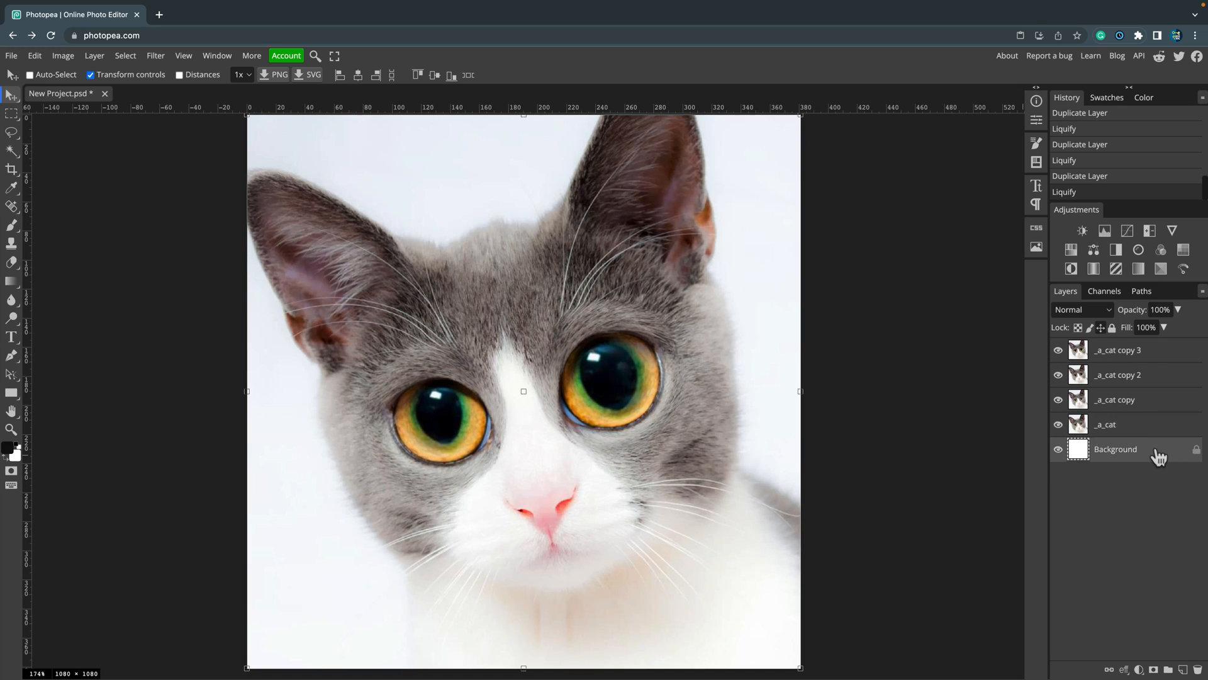
pyautogui.rightClick(1115, 448)
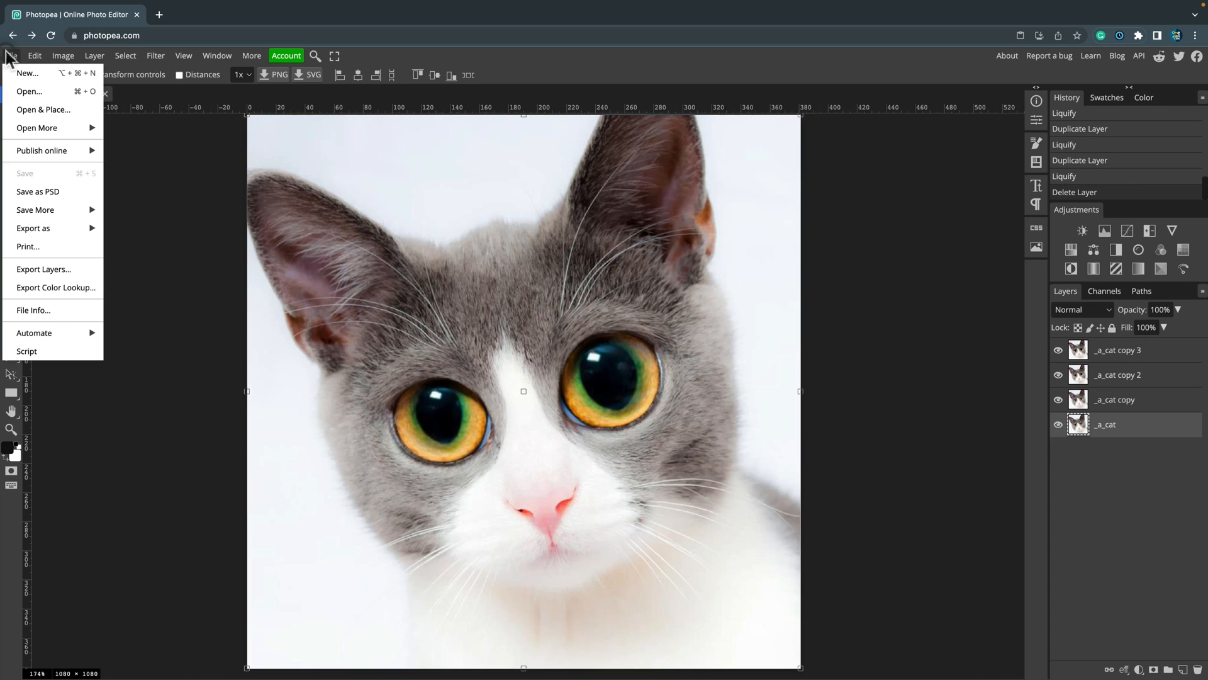
pyautogui.moveTo(33, 228)
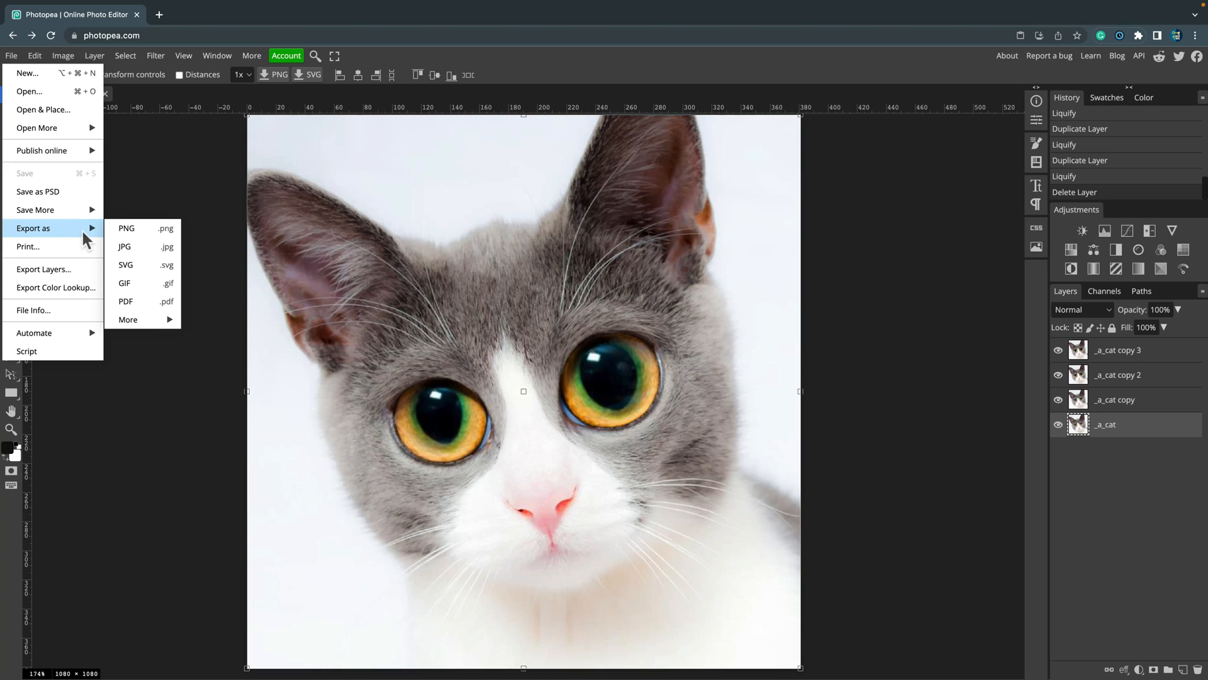
pyautogui.moveTo(126, 301)
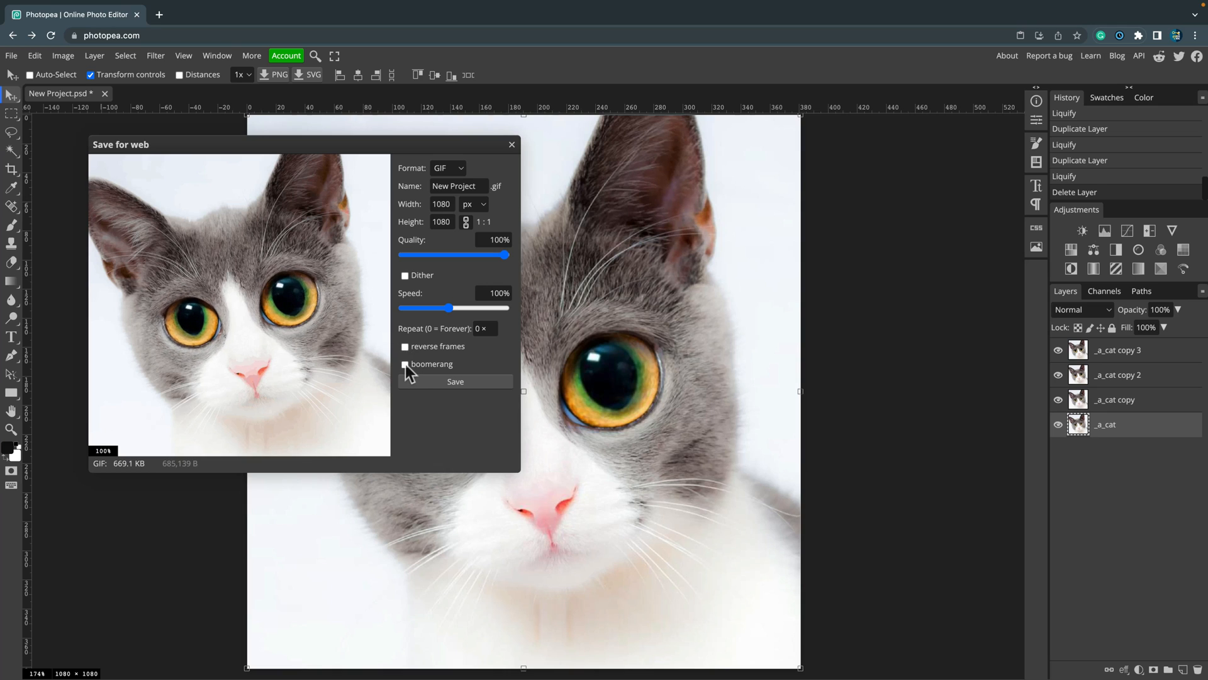
# Save the cat layers as a GIF with Boomerang looping enabled
pyautogui.click(405, 363)
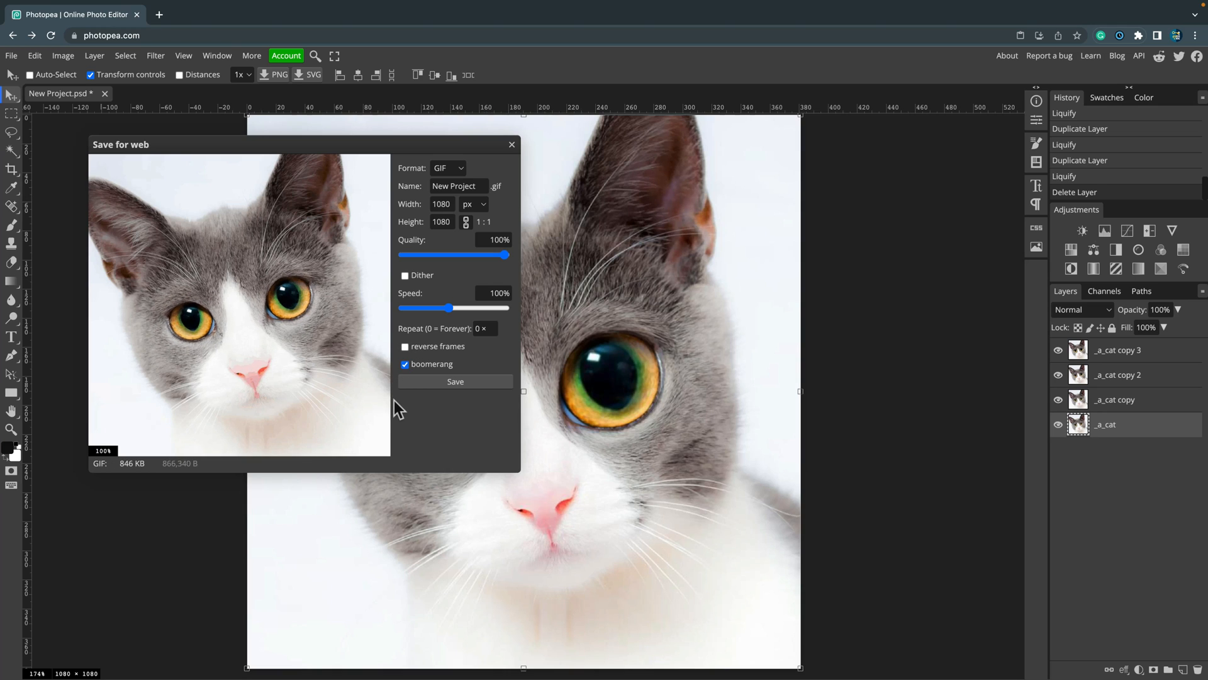
pyautogui.moveTo(501, 270)
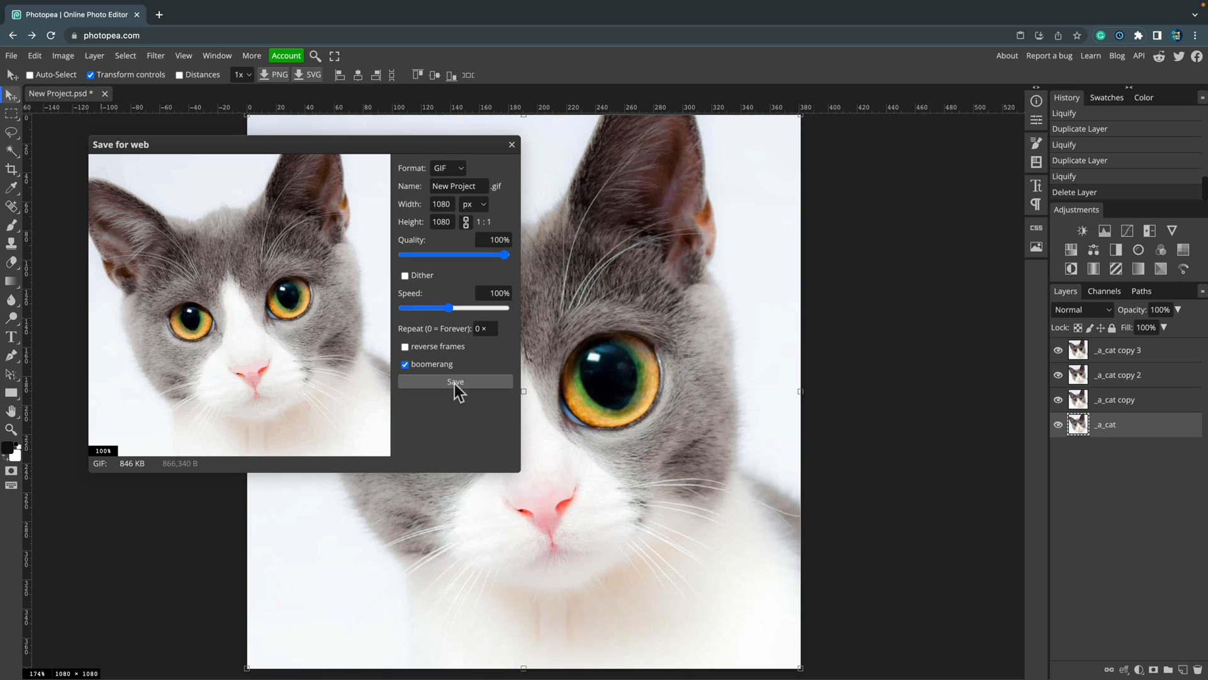
pyautogui.click(455, 382)
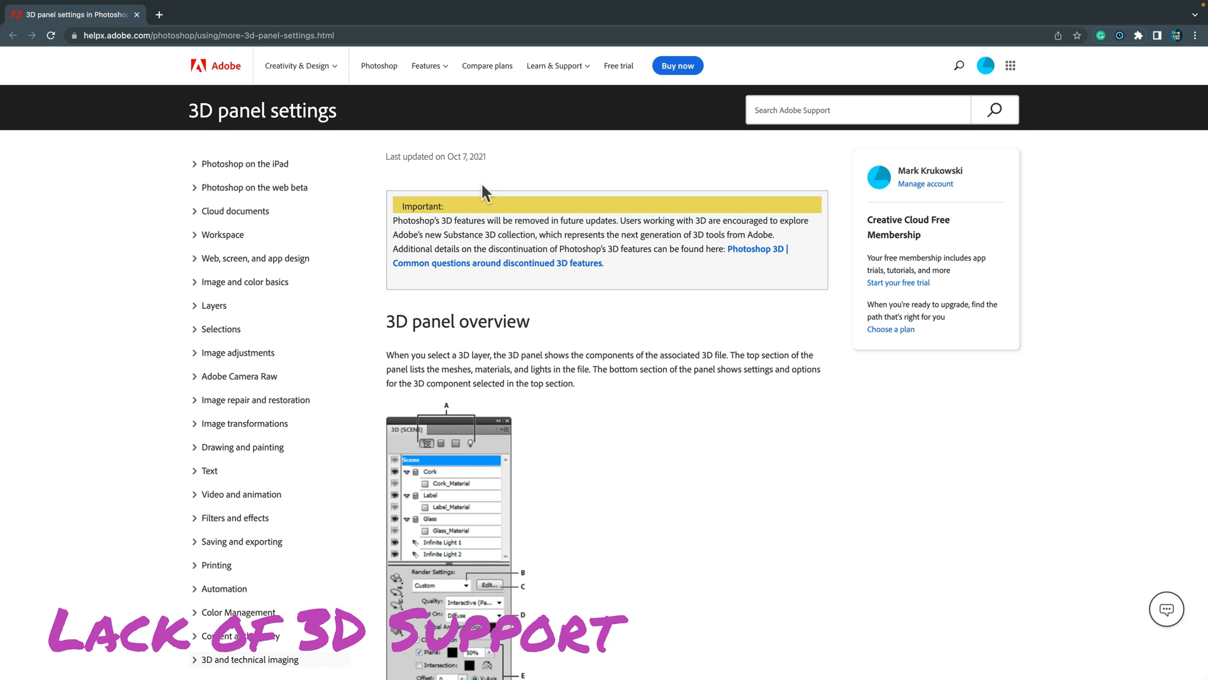
# Scroll the 3D panel settings page past materials and texture maps into 3D lights
pyautogui.scroll(-3)
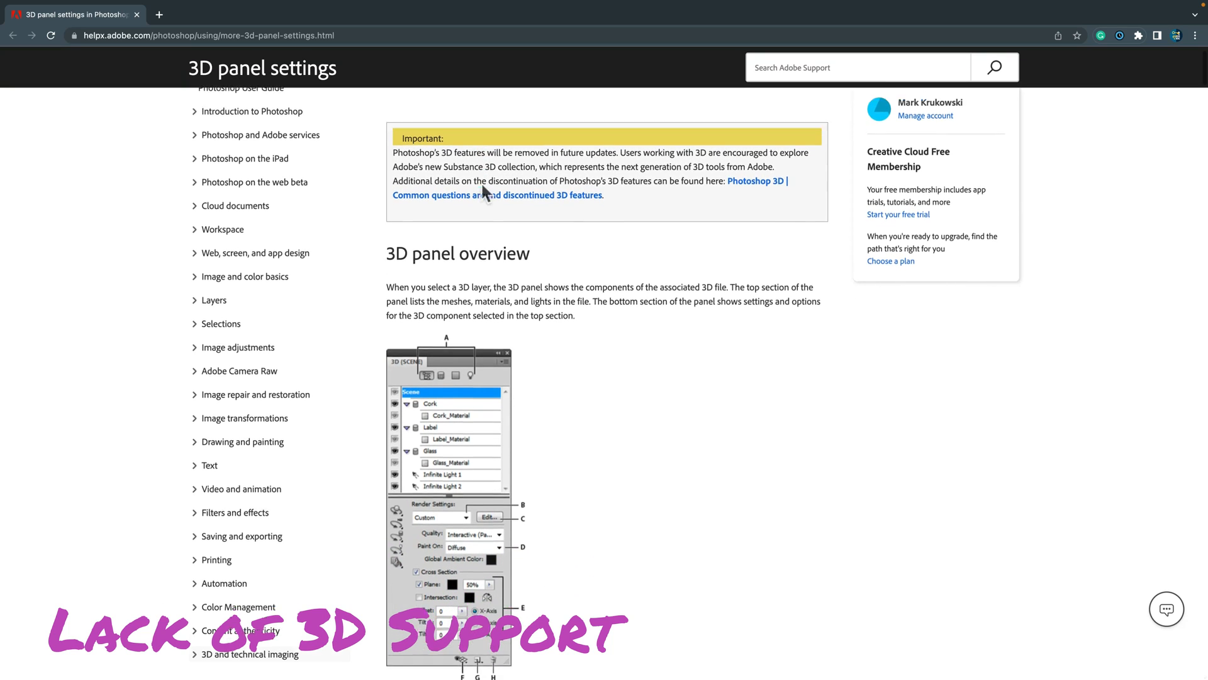
pyautogui.scroll(-3)
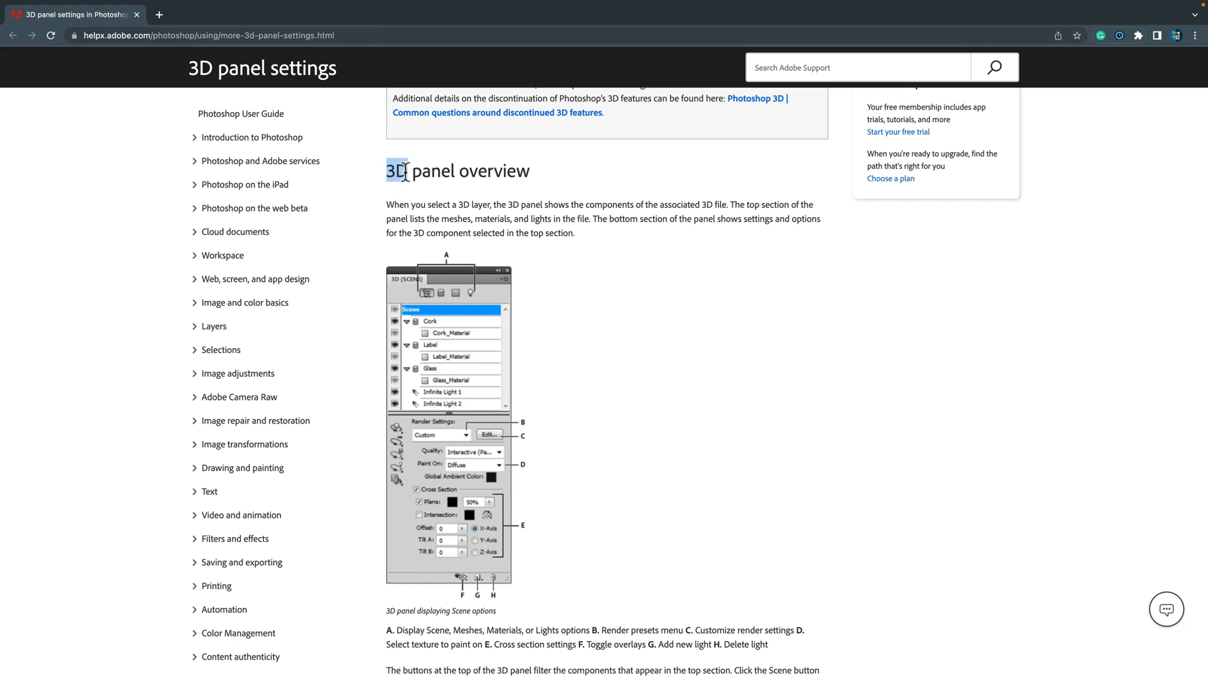
pyautogui.scroll(-3)
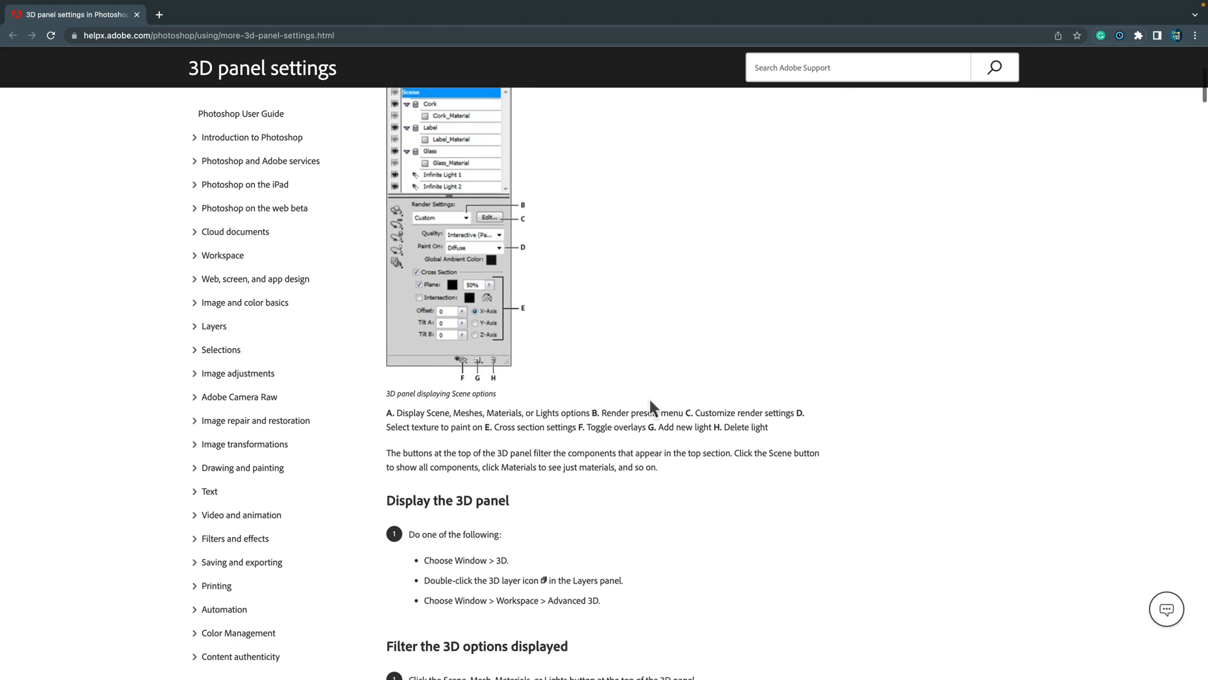
pyautogui.scroll(-3)
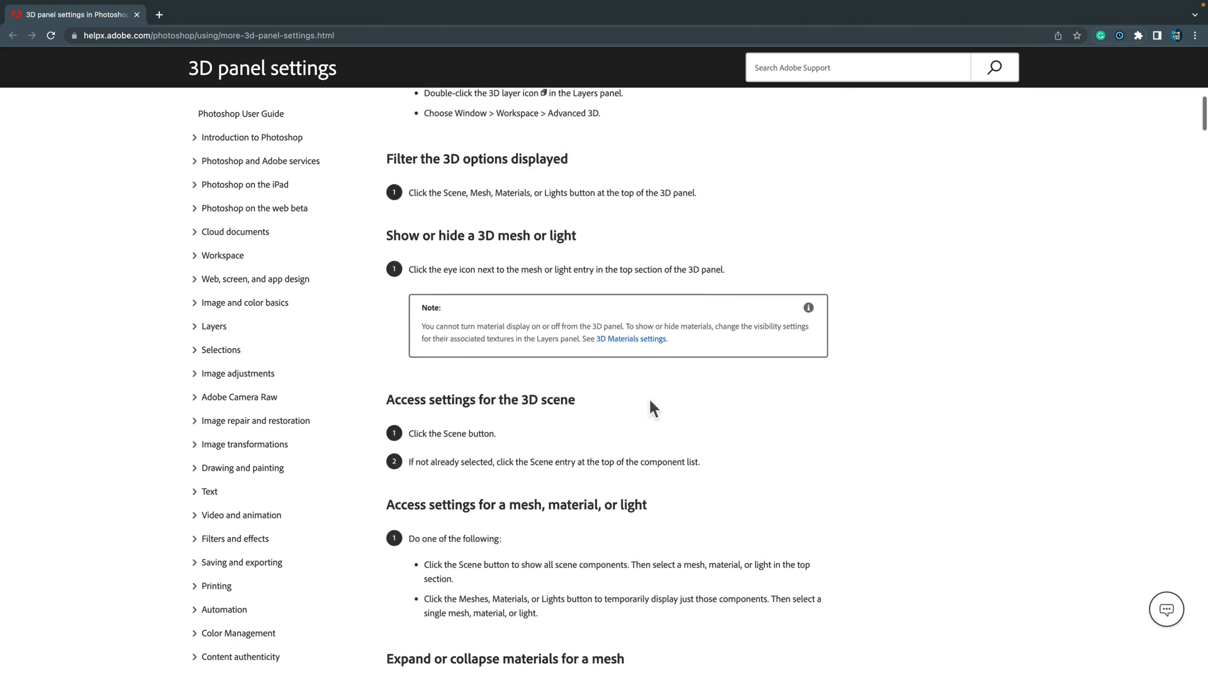
pyautogui.scroll(-3)
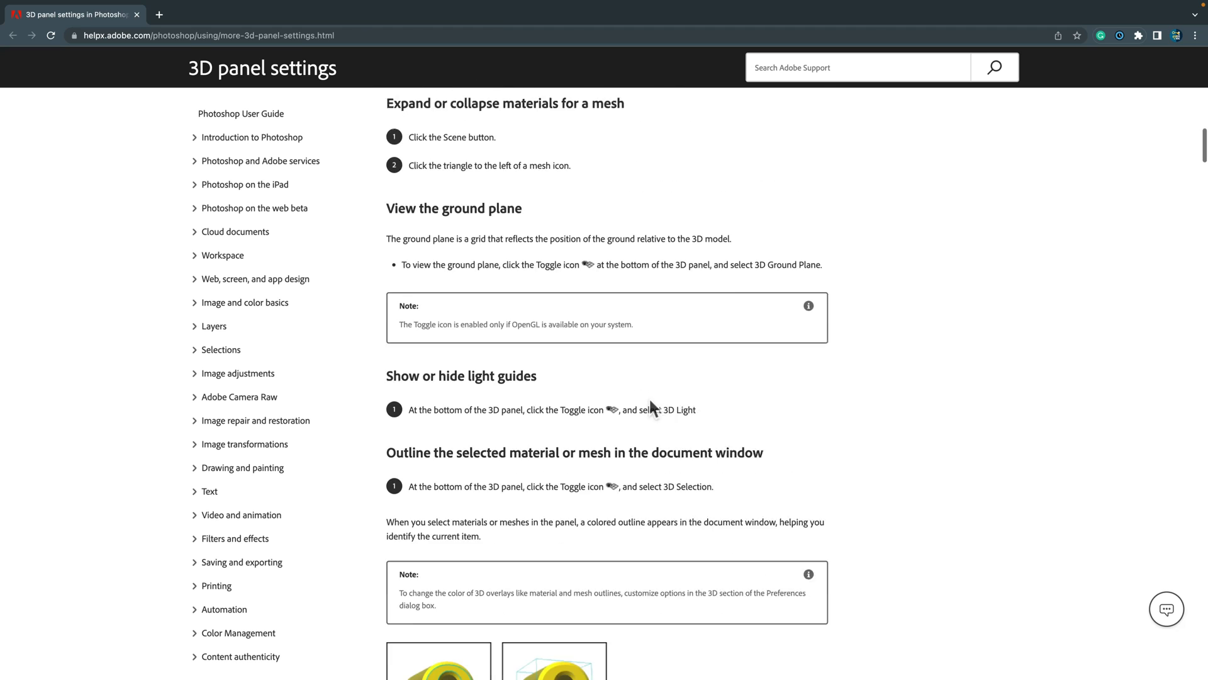
pyautogui.scroll(-3)
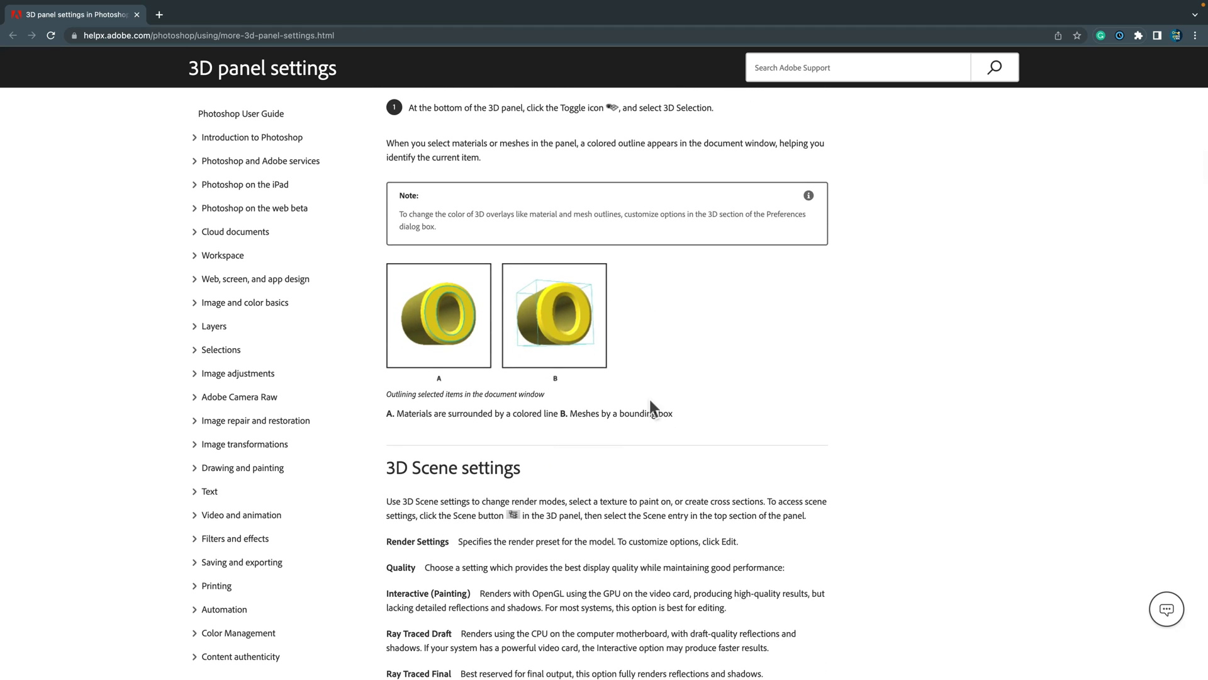
pyautogui.scroll(-3)
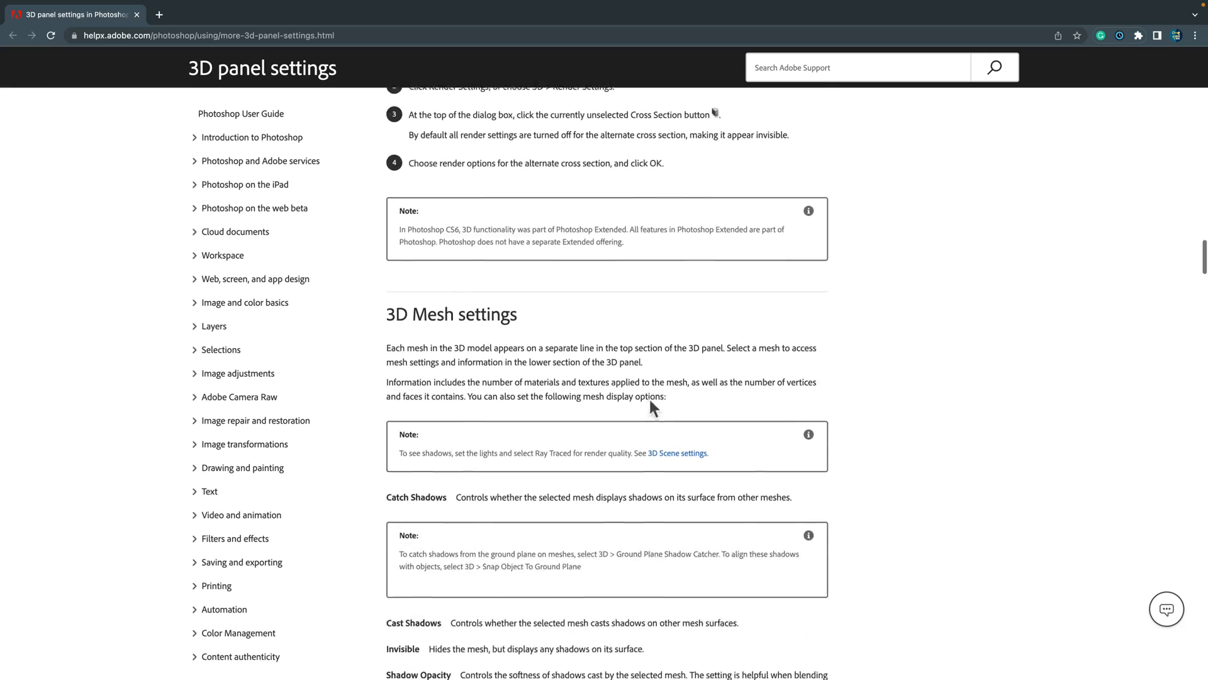
pyautogui.scroll(-3)
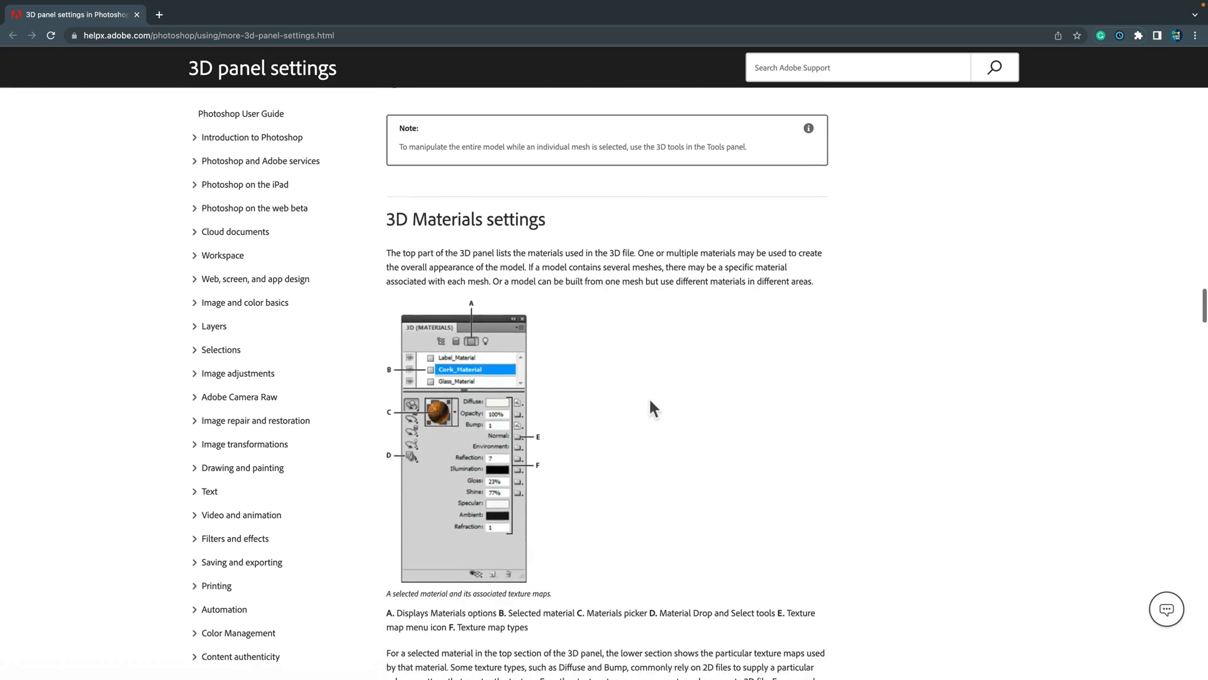
pyautogui.scroll(-3)
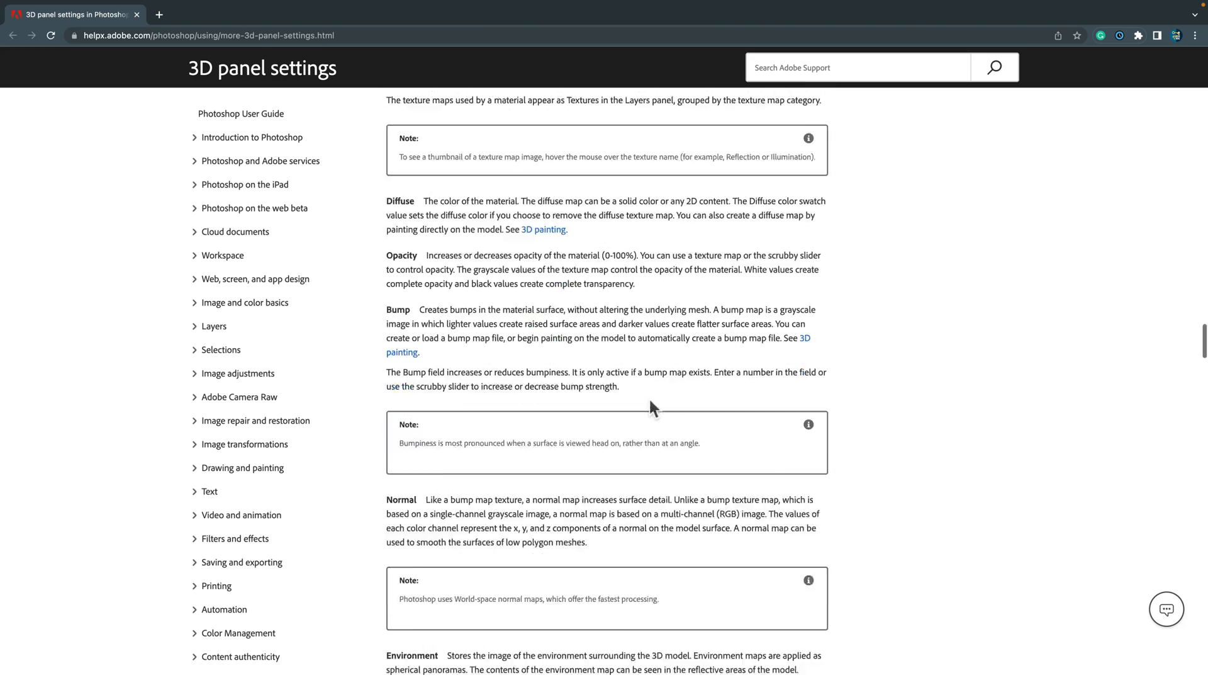
pyautogui.scroll(-3)
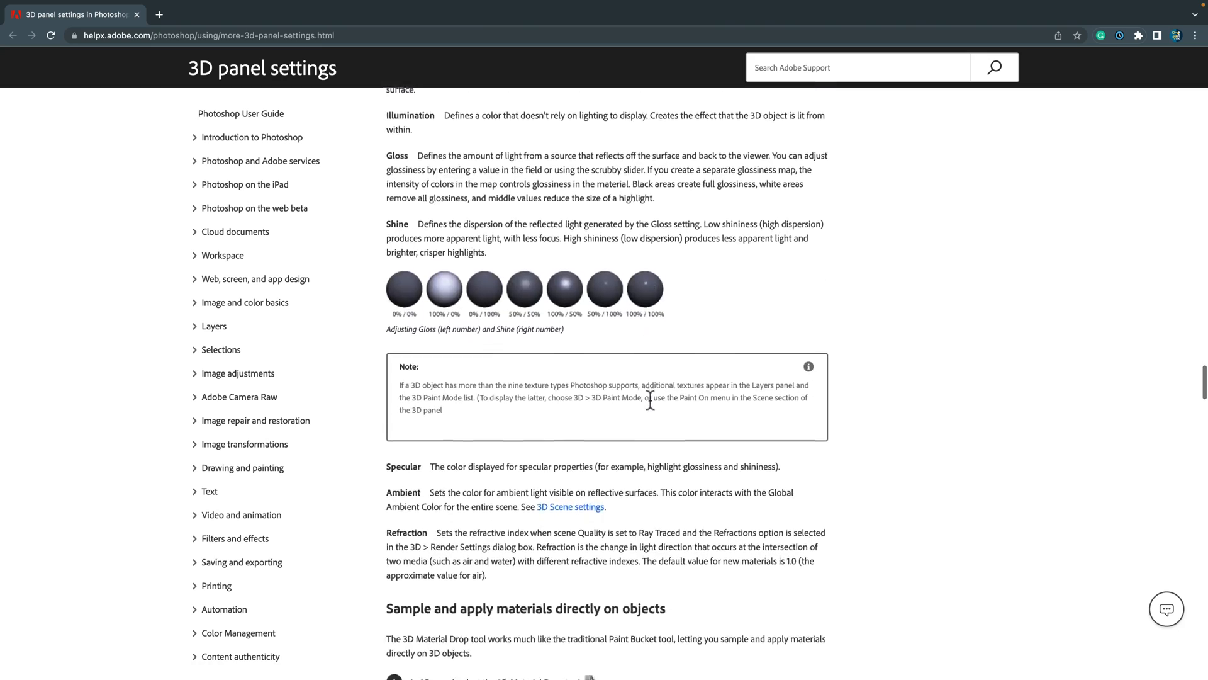
pyautogui.scroll(-3)
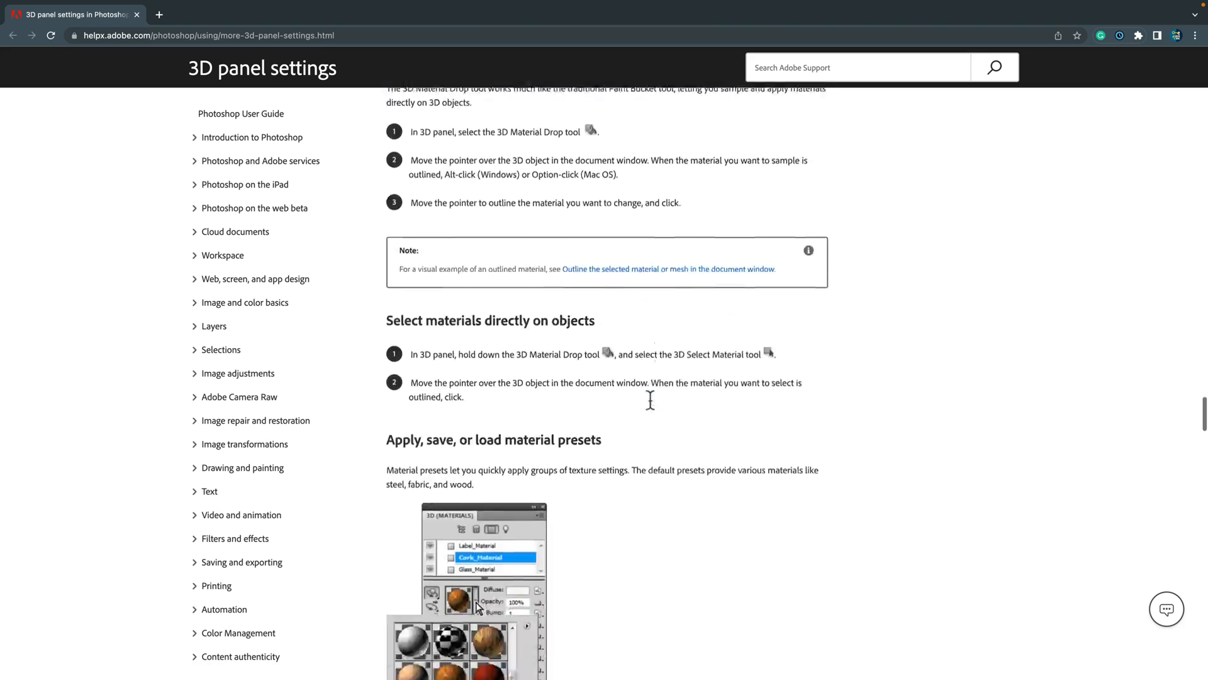
pyautogui.scroll(-3)
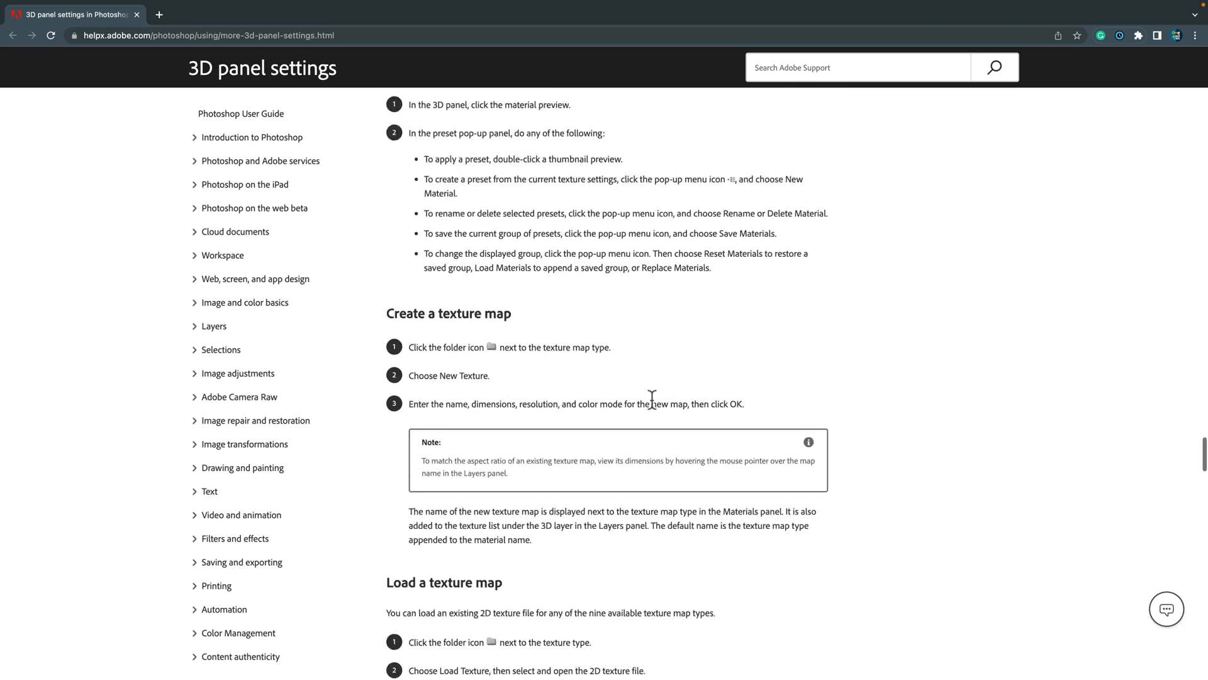
pyautogui.scroll(-3)
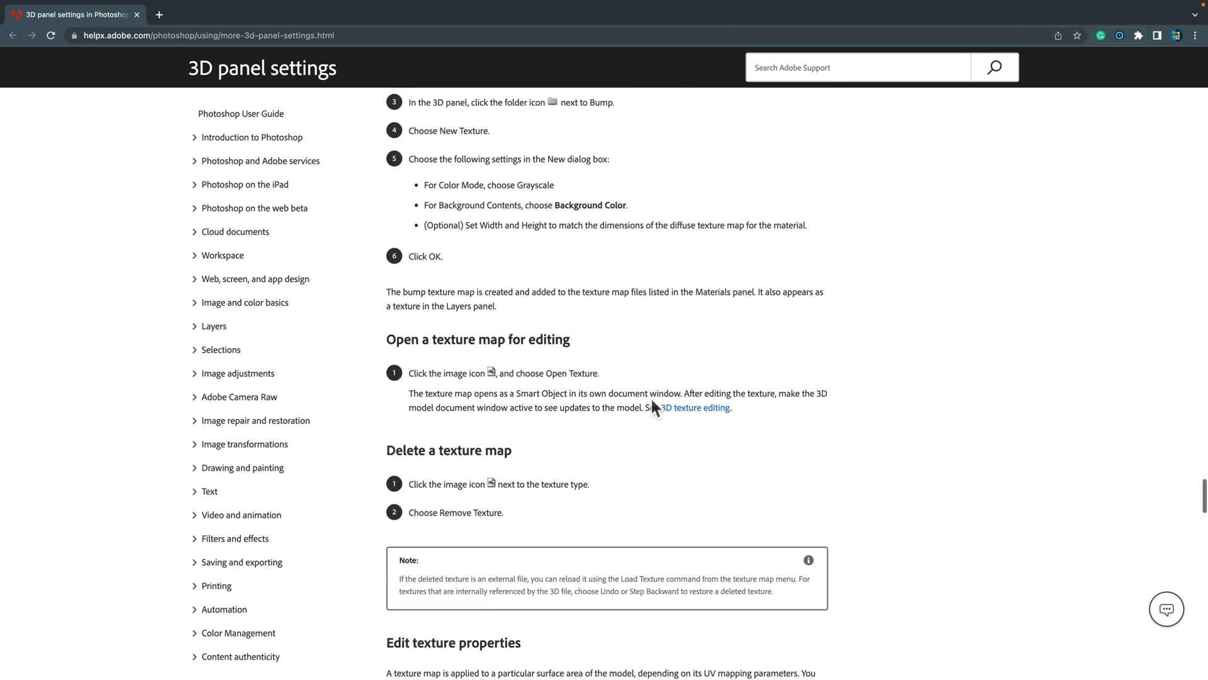
pyautogui.scroll(-3)
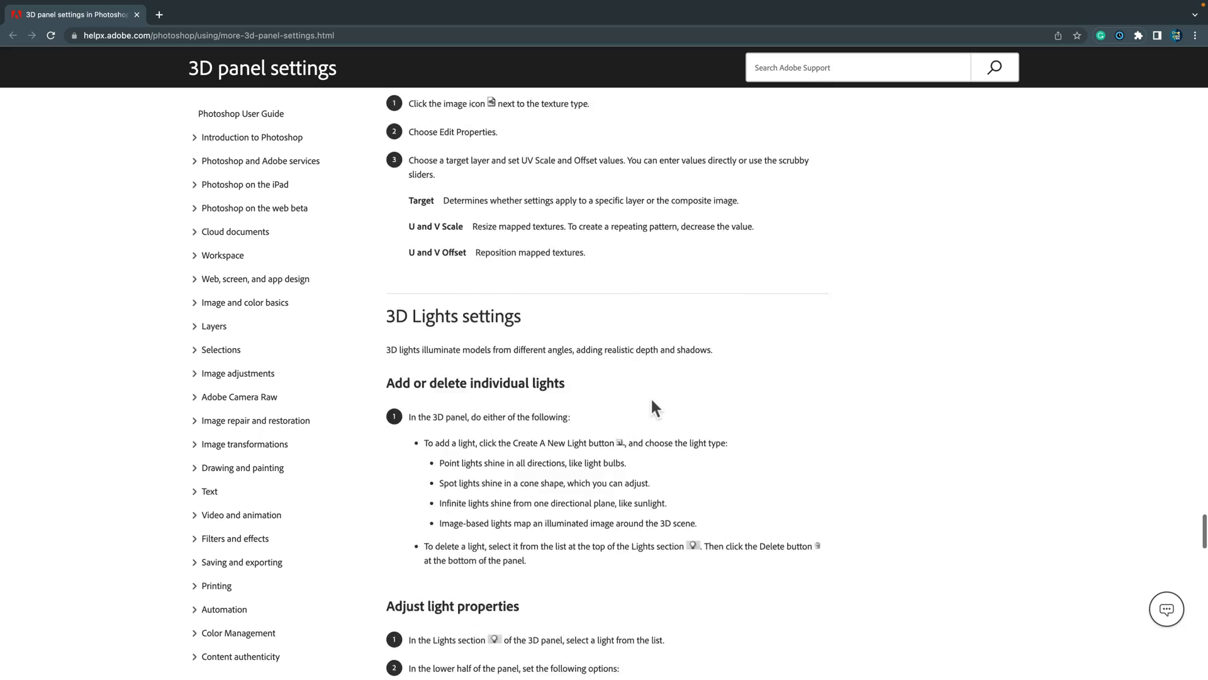
pyautogui.scroll(-3)
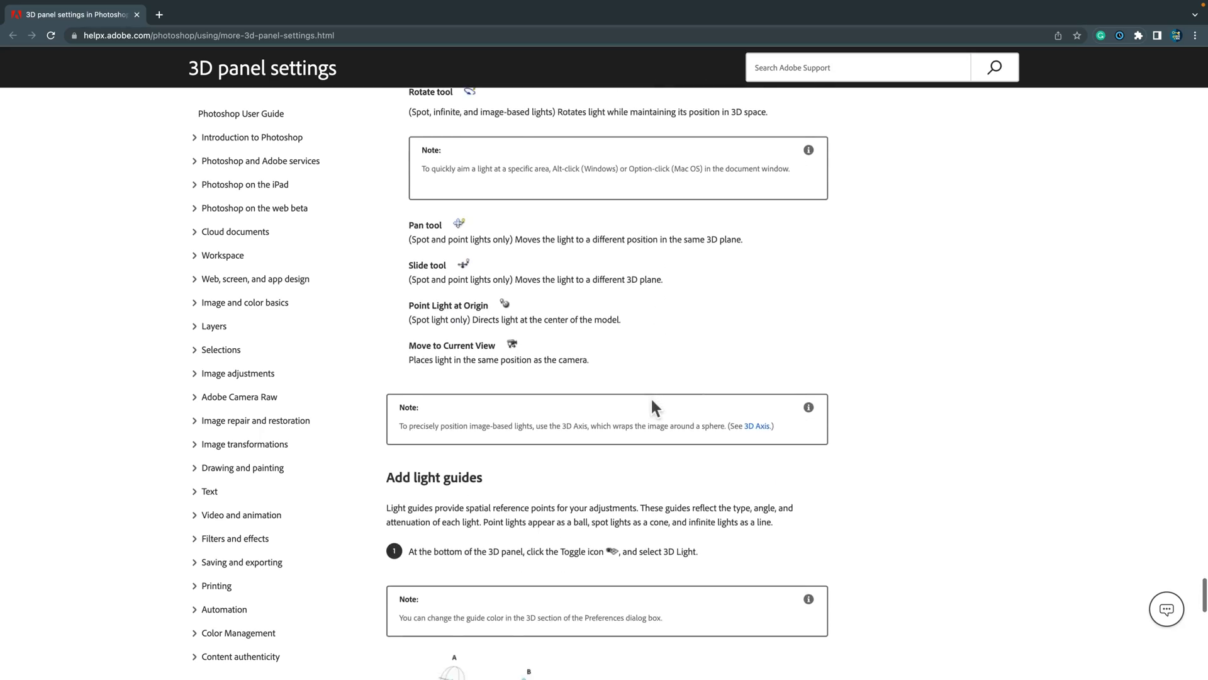
pyautogui.scroll(-3)
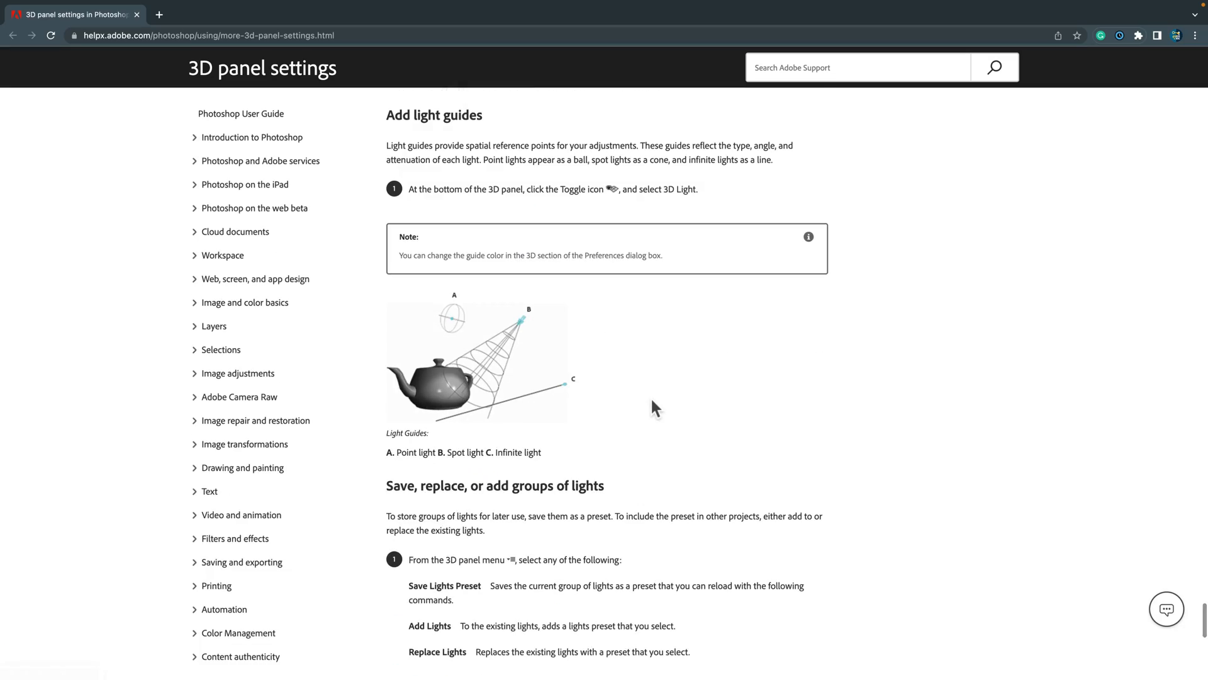
pyautogui.moveTo(653, 407)
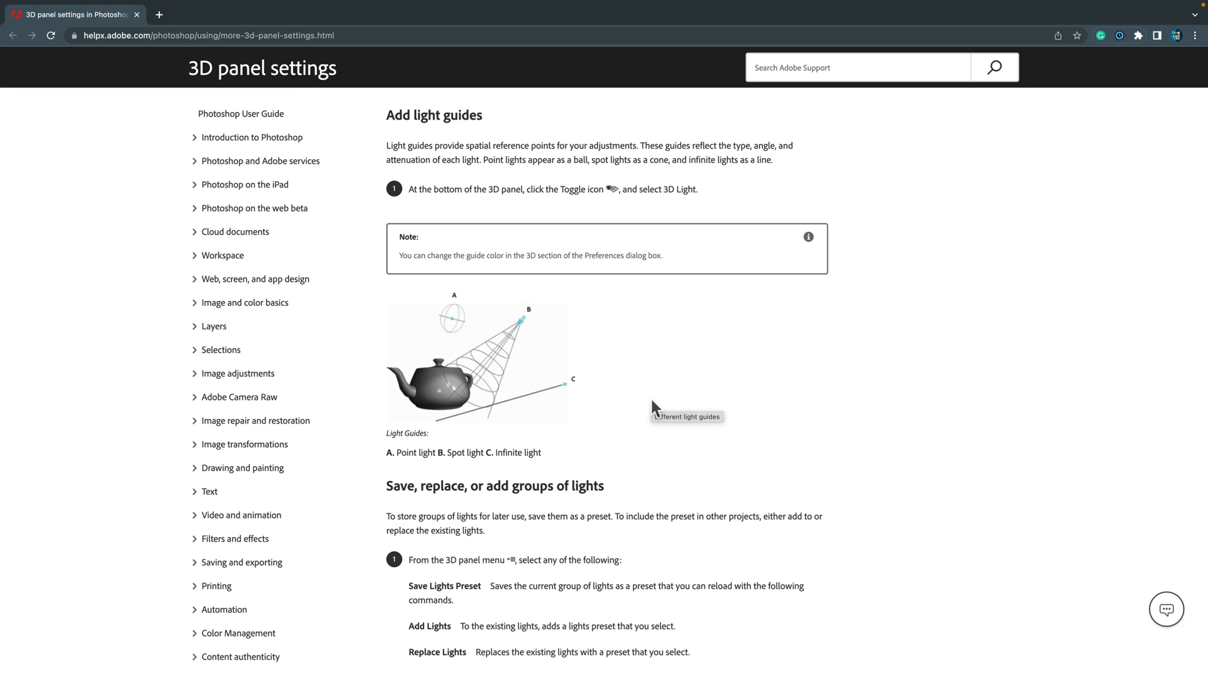